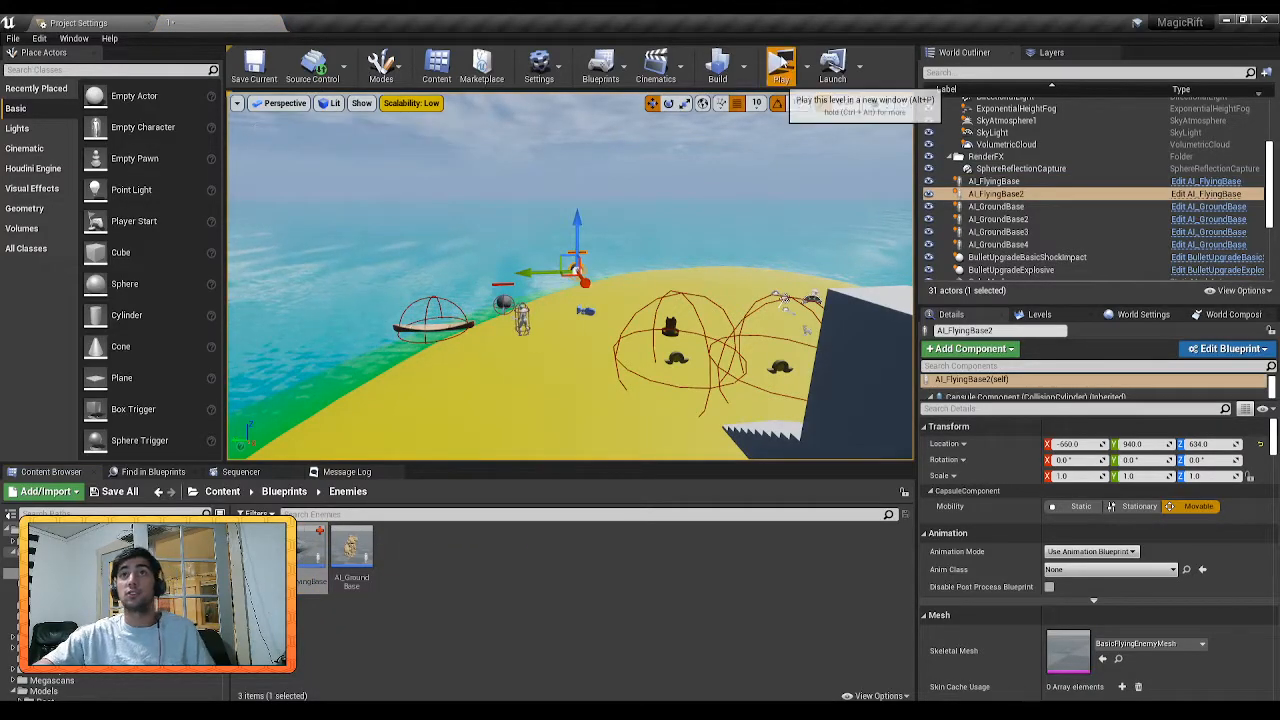
- Open the Add/Import menu of new asset types in the Enemies folder
left_click(783, 62)
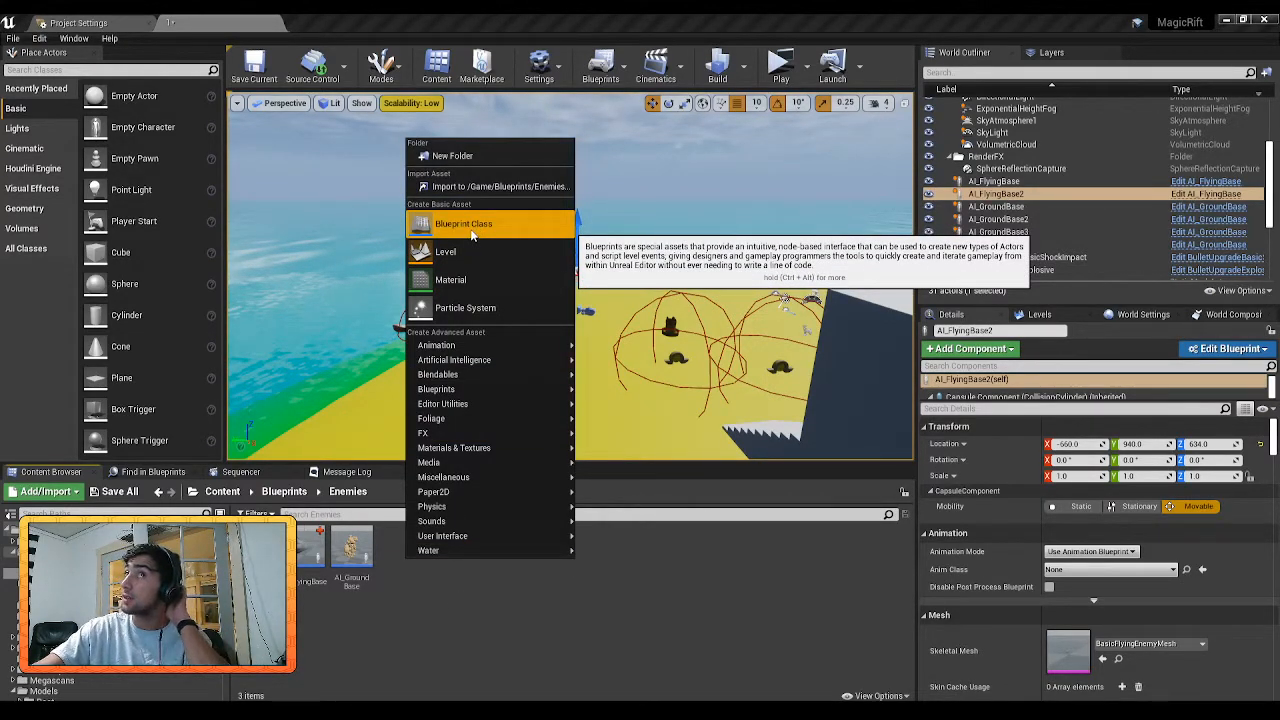
- Create an Actor-based Blueprint Class named TutFlyingAI and open it in the Blueprint Editor
left_click(463, 223)
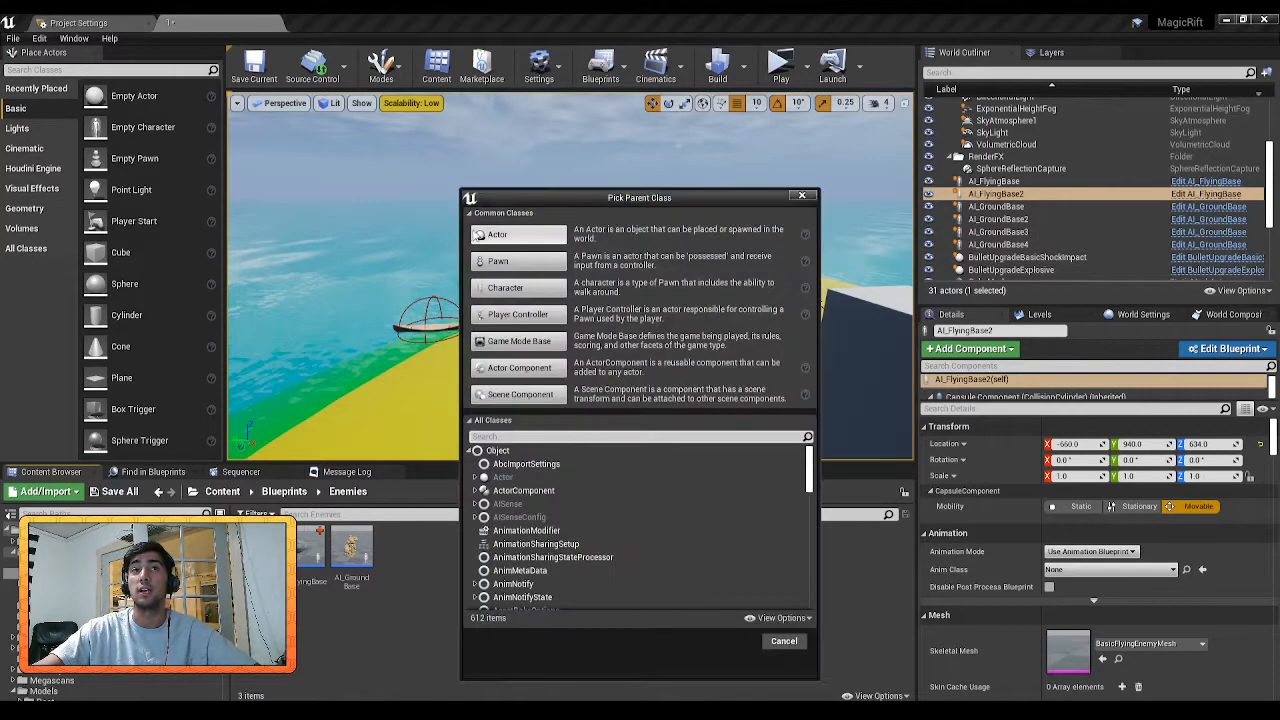
mouse_move(517, 234)
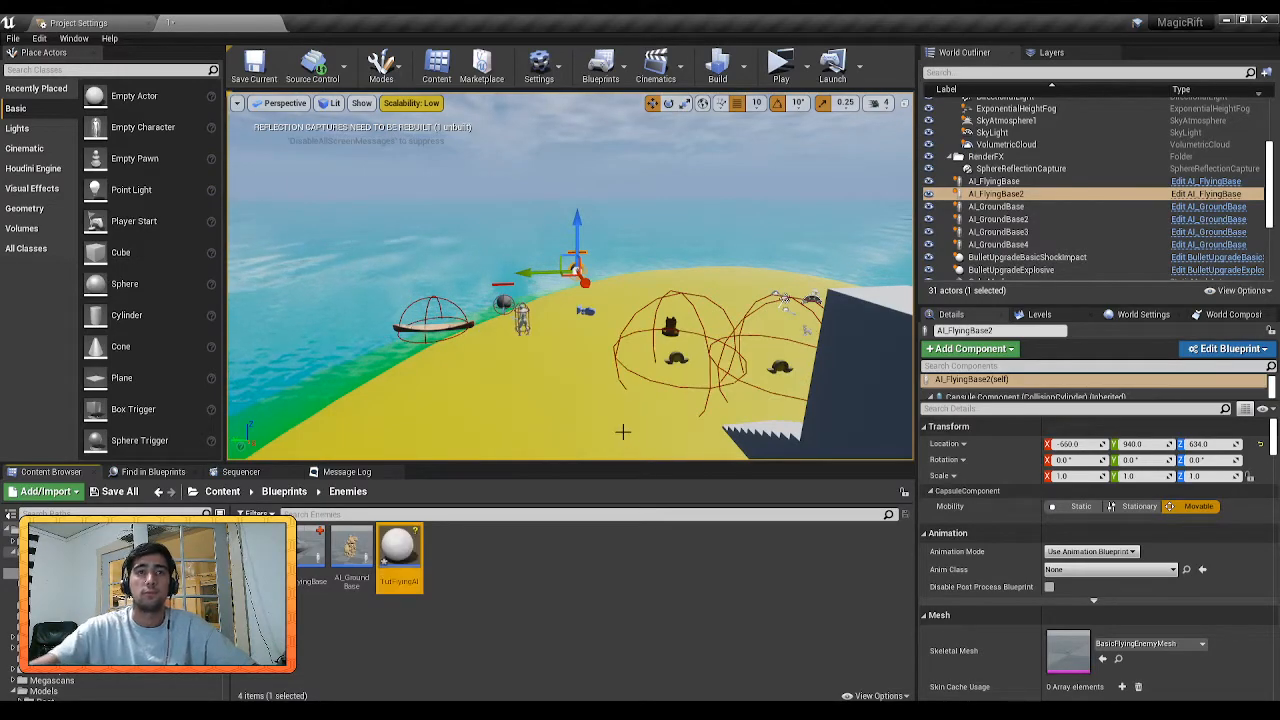
double_click(398, 550)
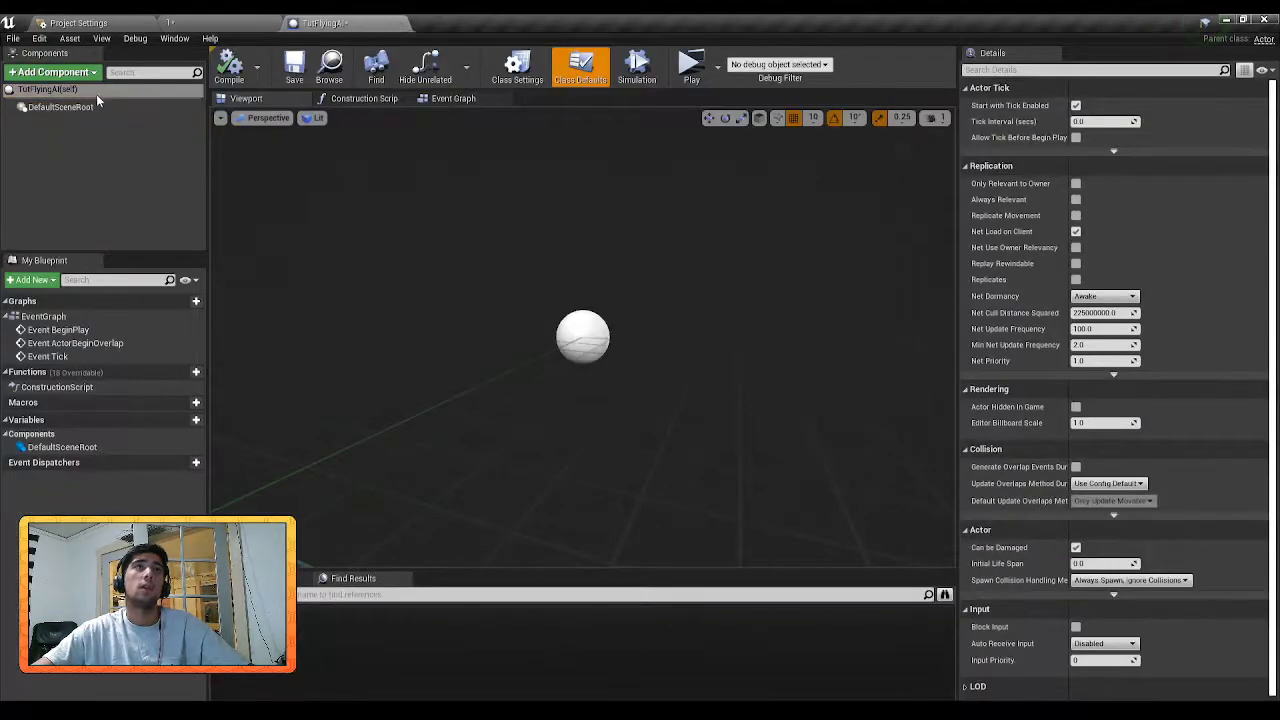
- Add a Skeletal Mesh component EnemyMesh, scale 45 on X/Y/Z, showing BasicFlyingEnemyMesh
left_click(48, 72)
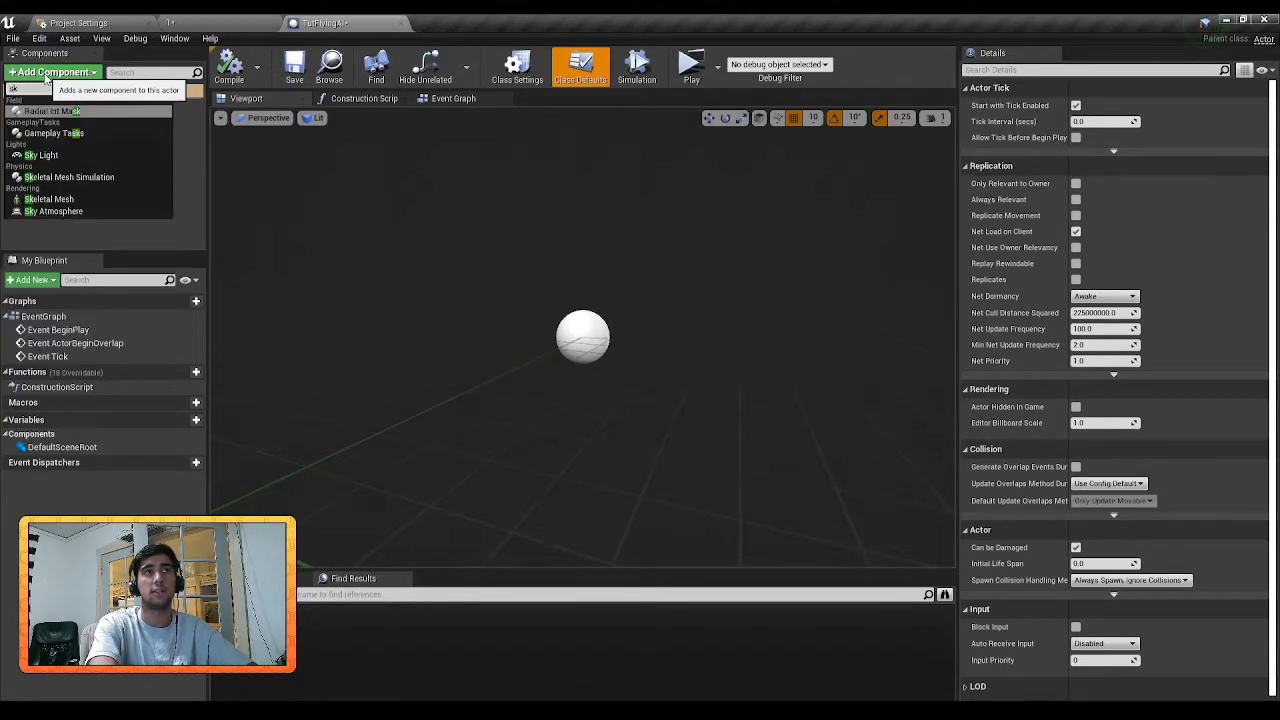
type("Ske")
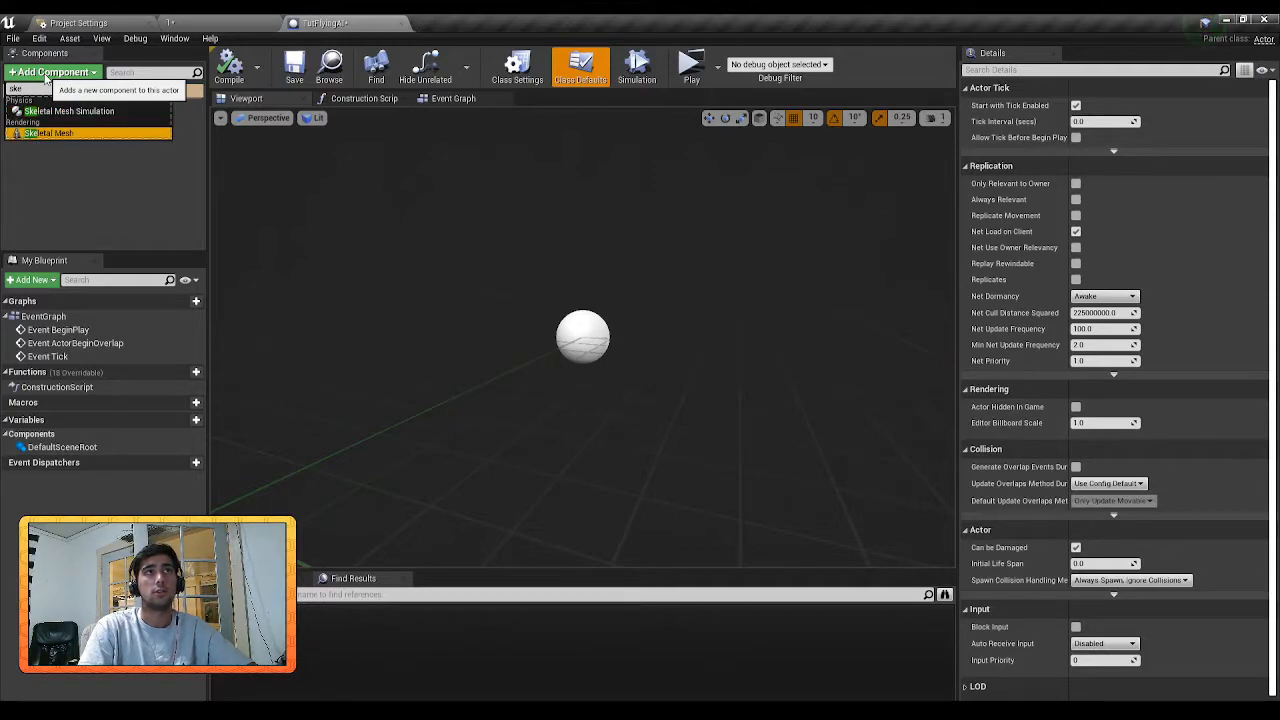
left_click(56, 131)
type("EnemyMesh")
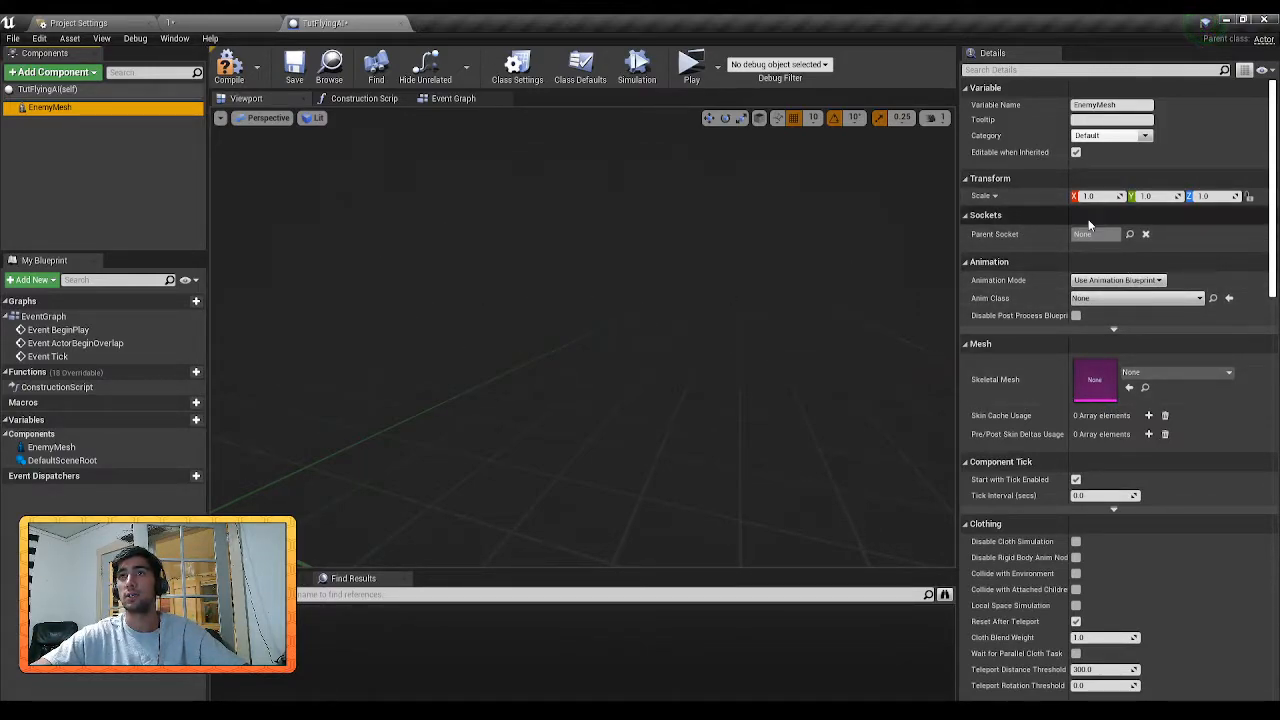
left_click(1090, 195)
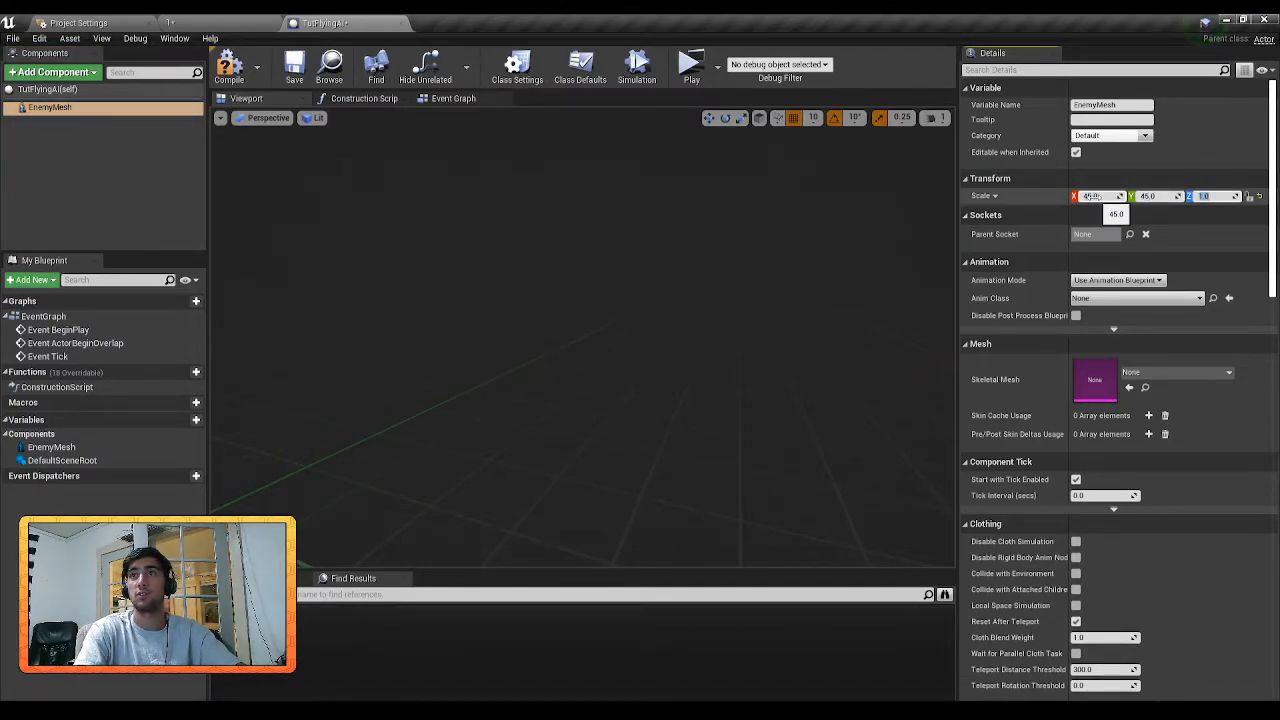
type("45.0")
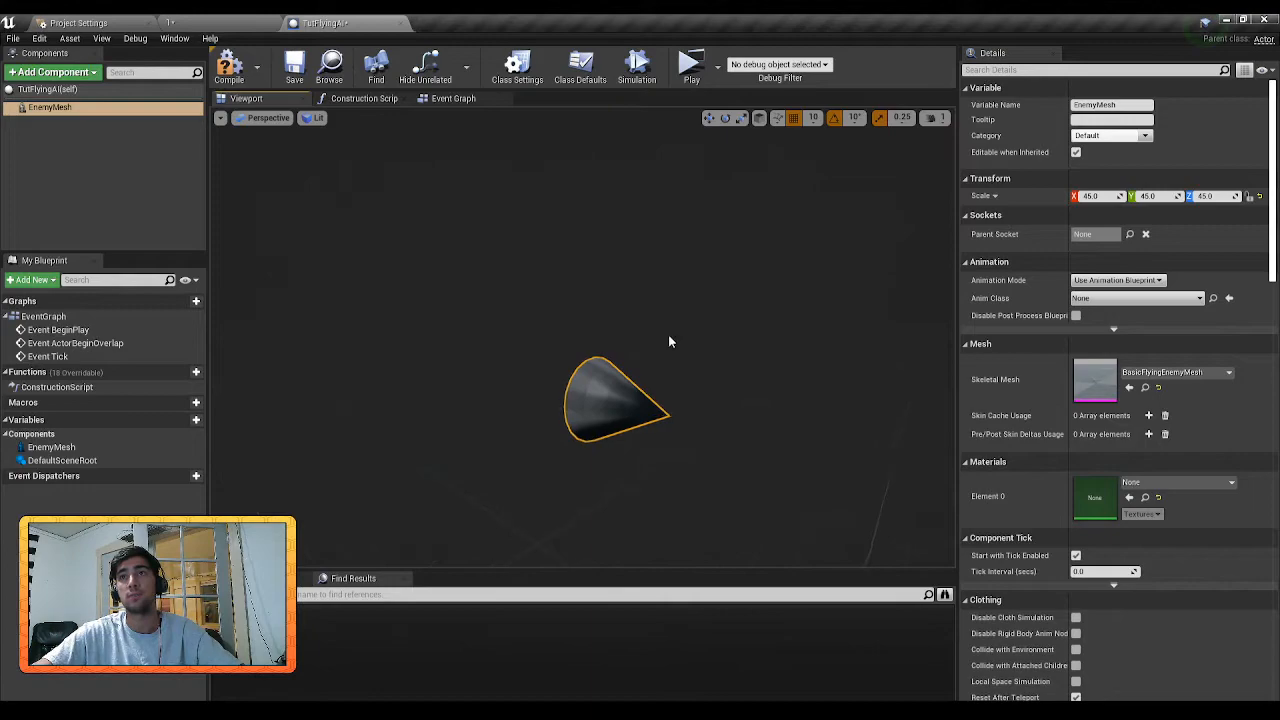
- Add a Projectile Movement component and rename it FlyingAI
left_click(48, 71)
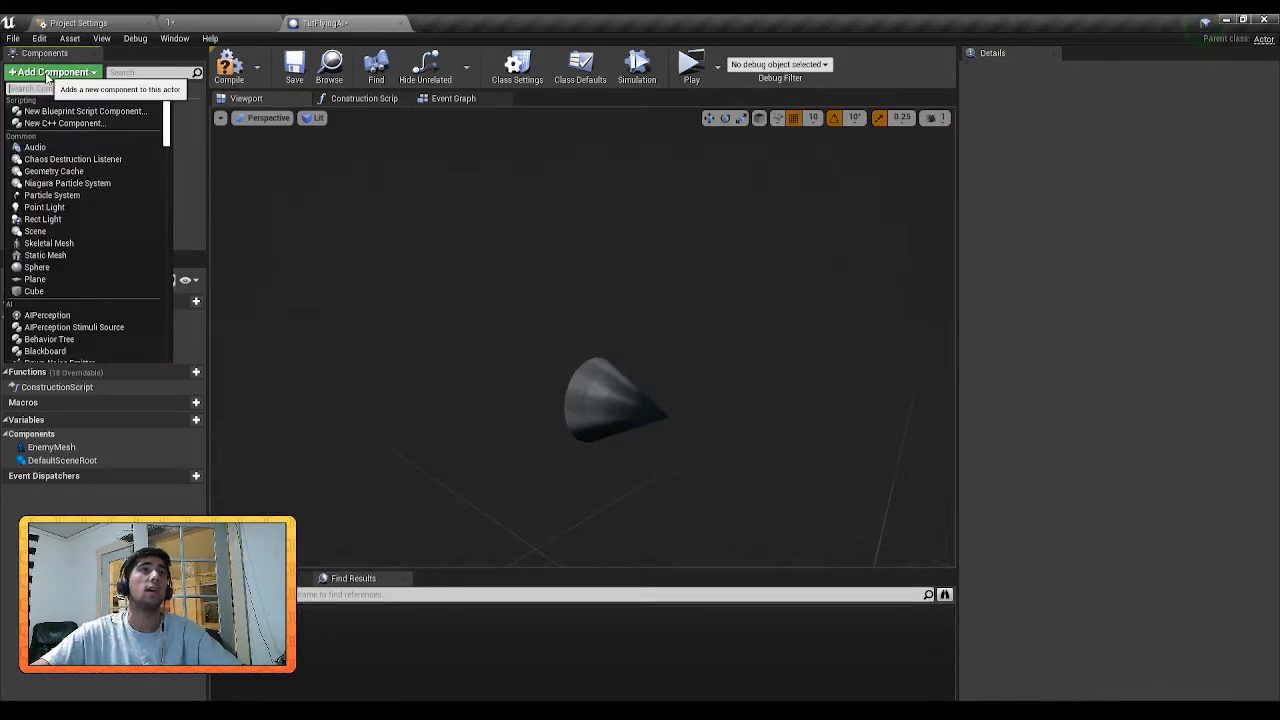
type("P")
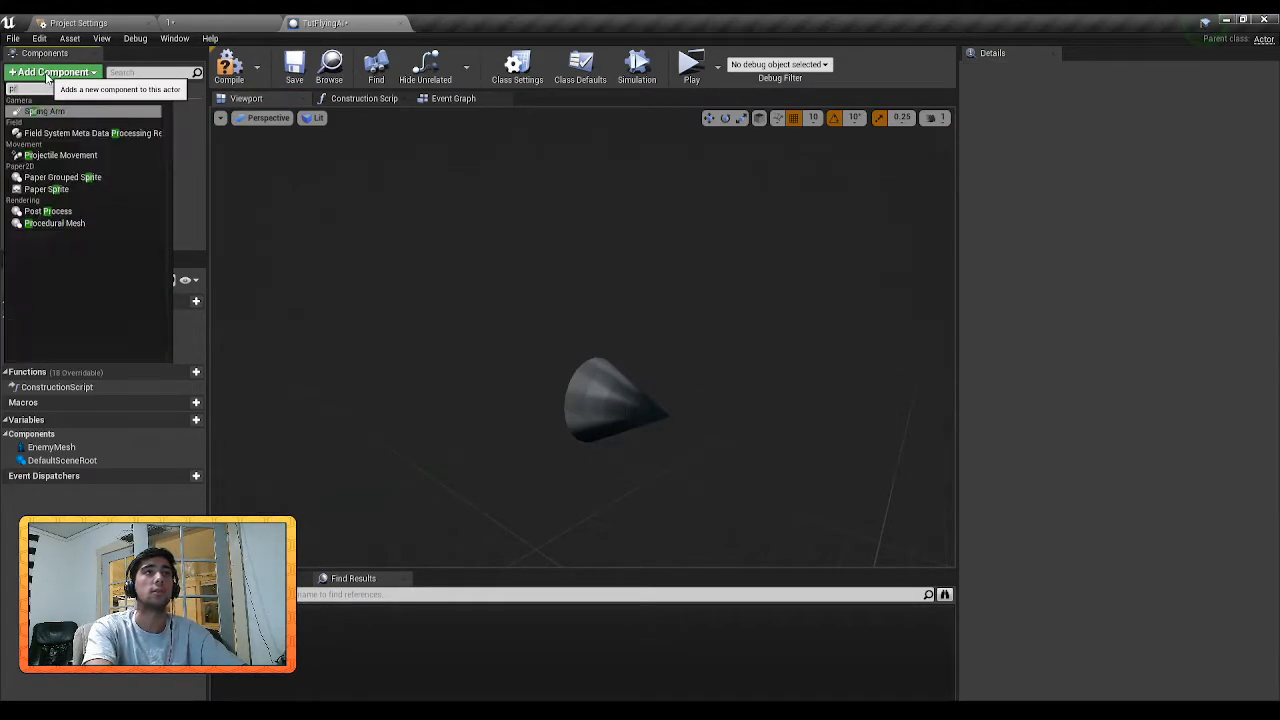
left_click(61, 155)
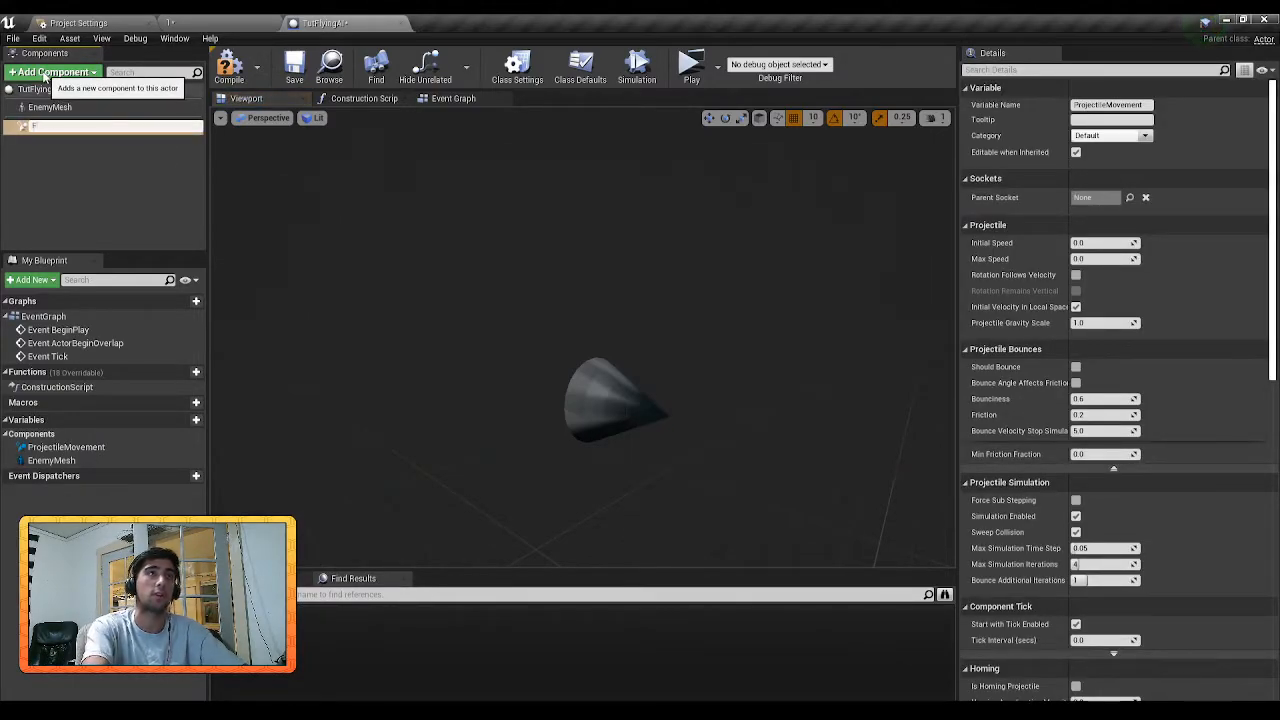
type("lyingAI")
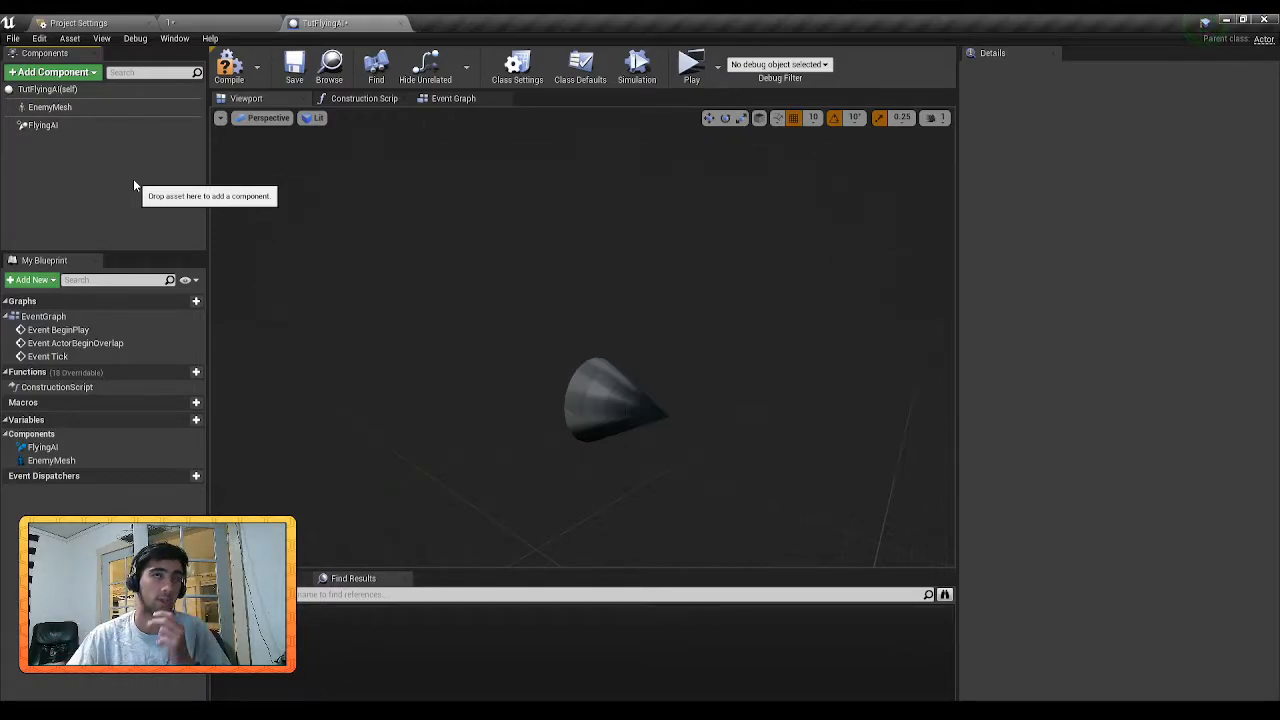
mouse_move(44, 125)
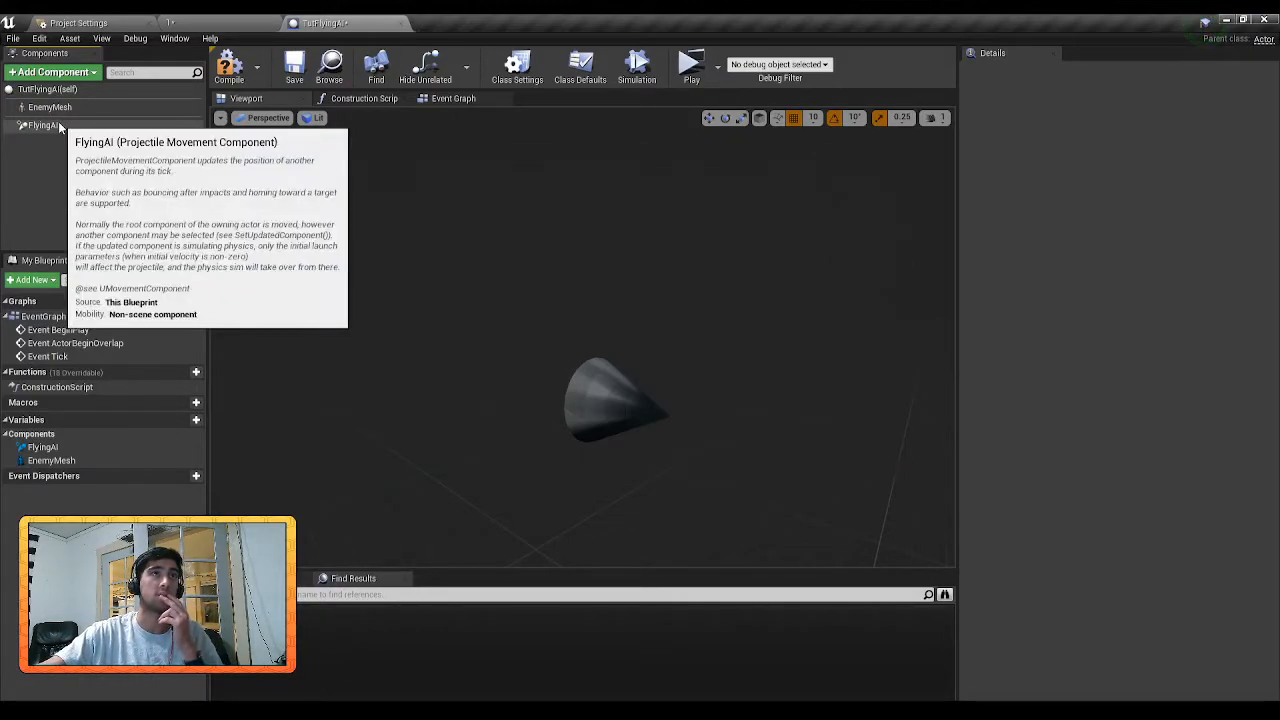
- Give FlyingAI 400 initial and max speed, gravity scale 0, and homing with 1000 acceleration
left_click(44, 127)
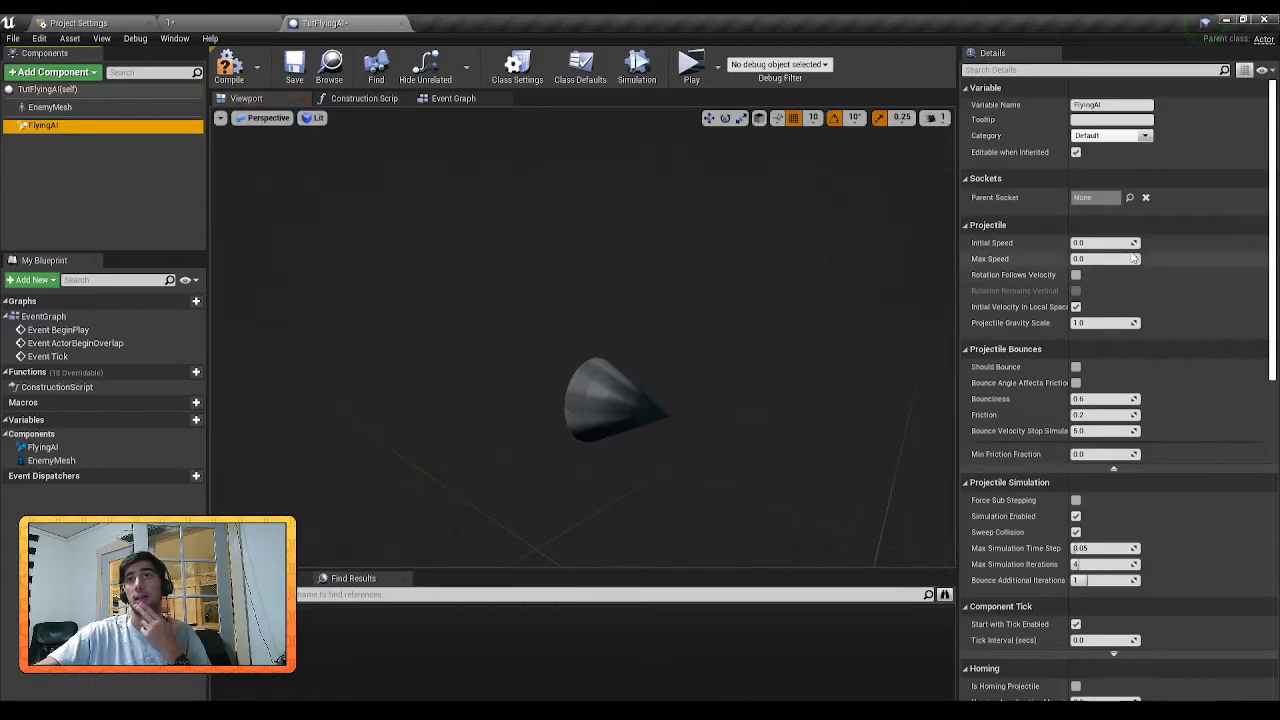
left_click(1100, 242)
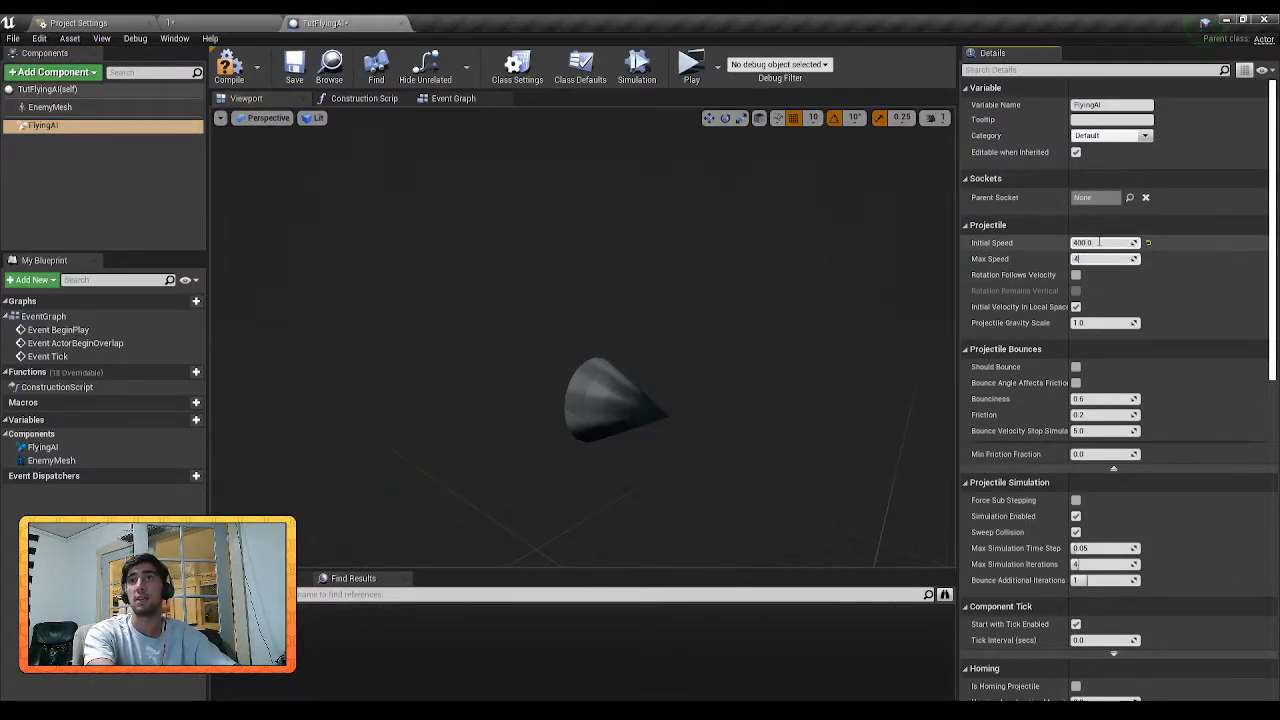
type("400.0")
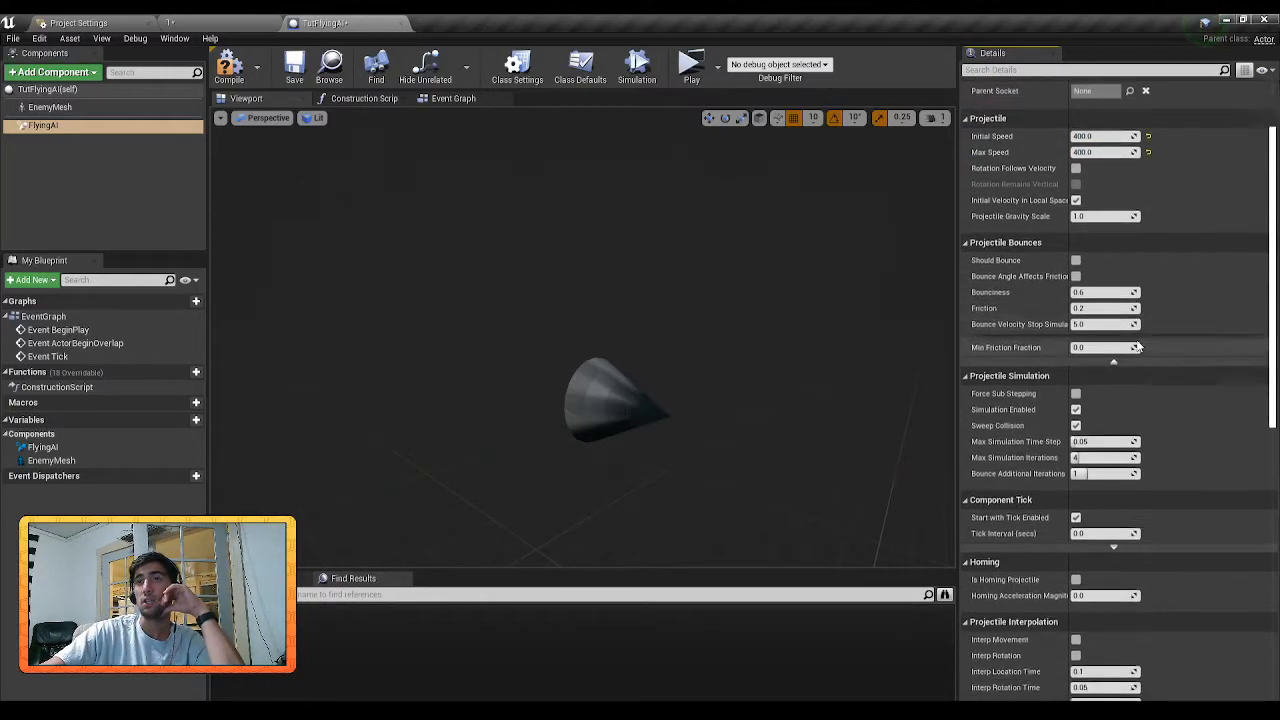
scroll("down", 3)
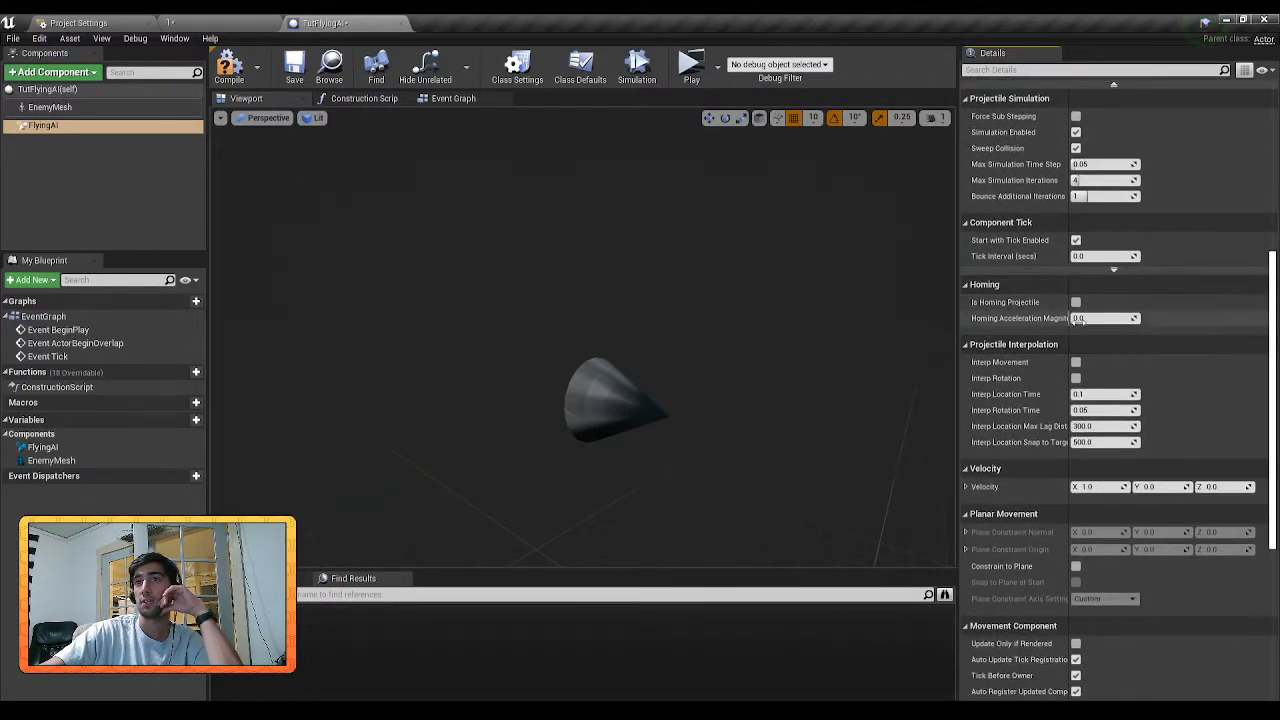
left_click(1078, 302)
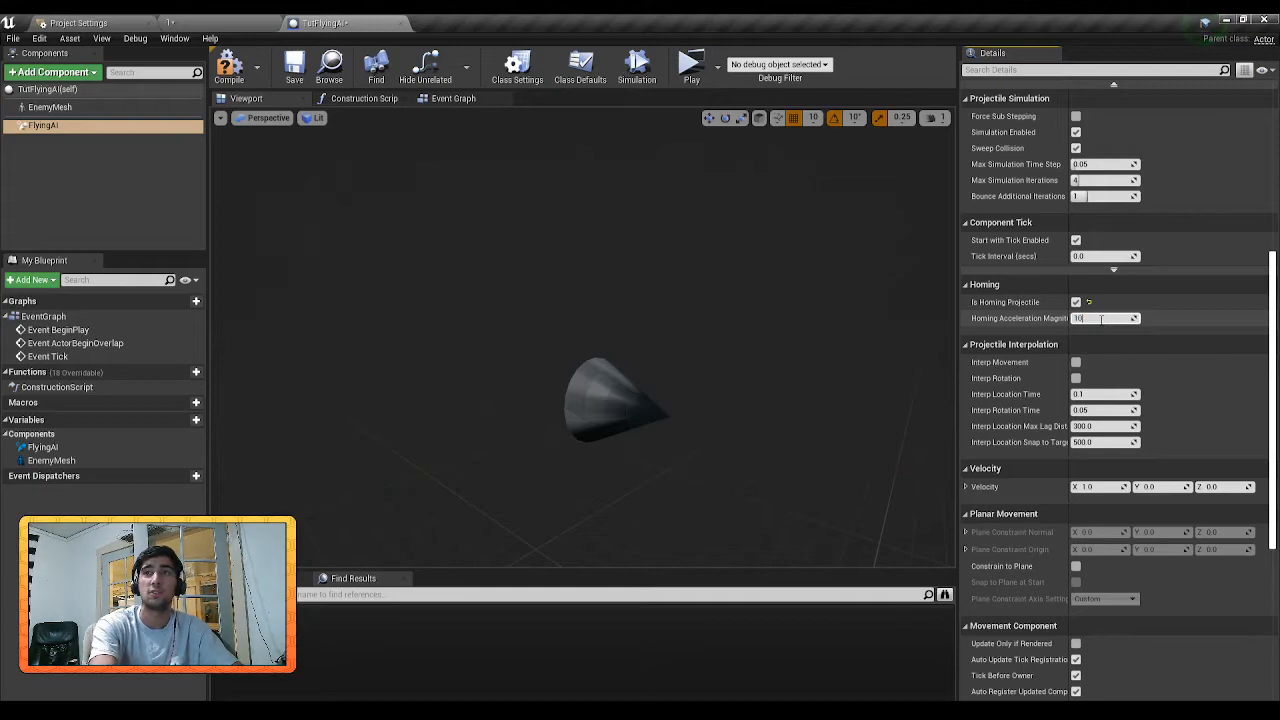
type("1000")
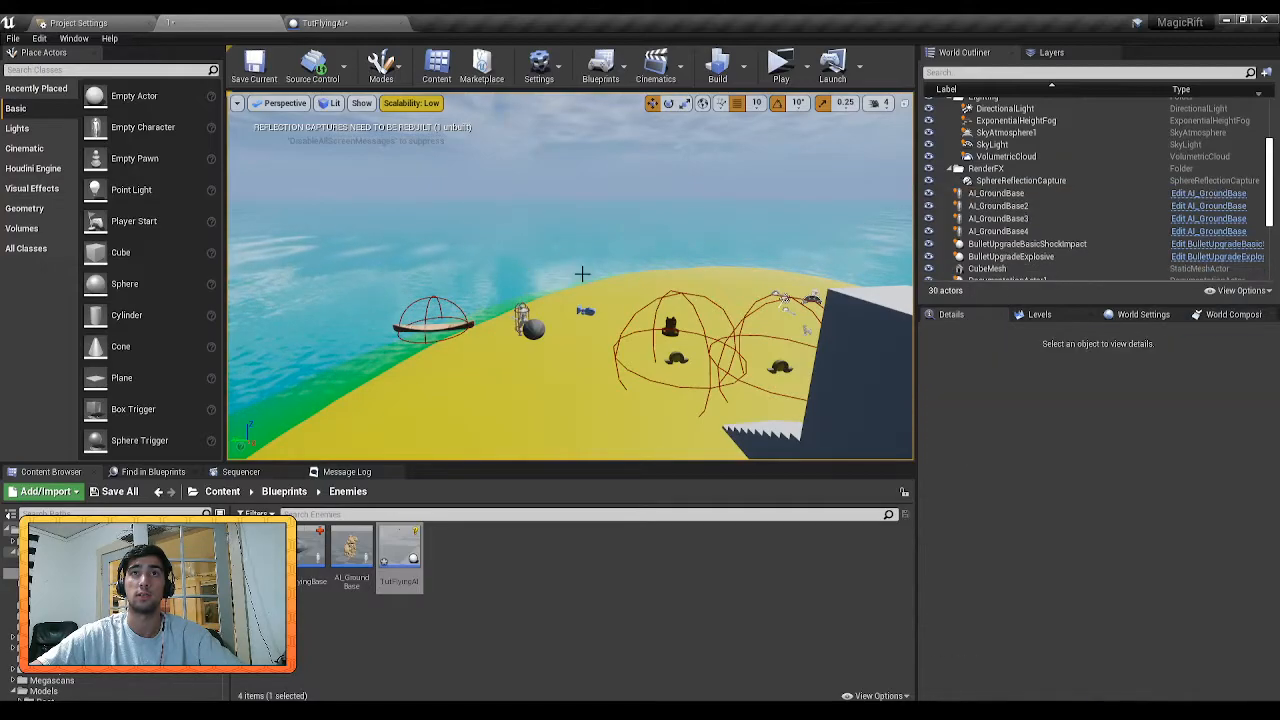
- Switch back to the TutFlyingAI Blueprint Editor tab
left_click(780, 65)
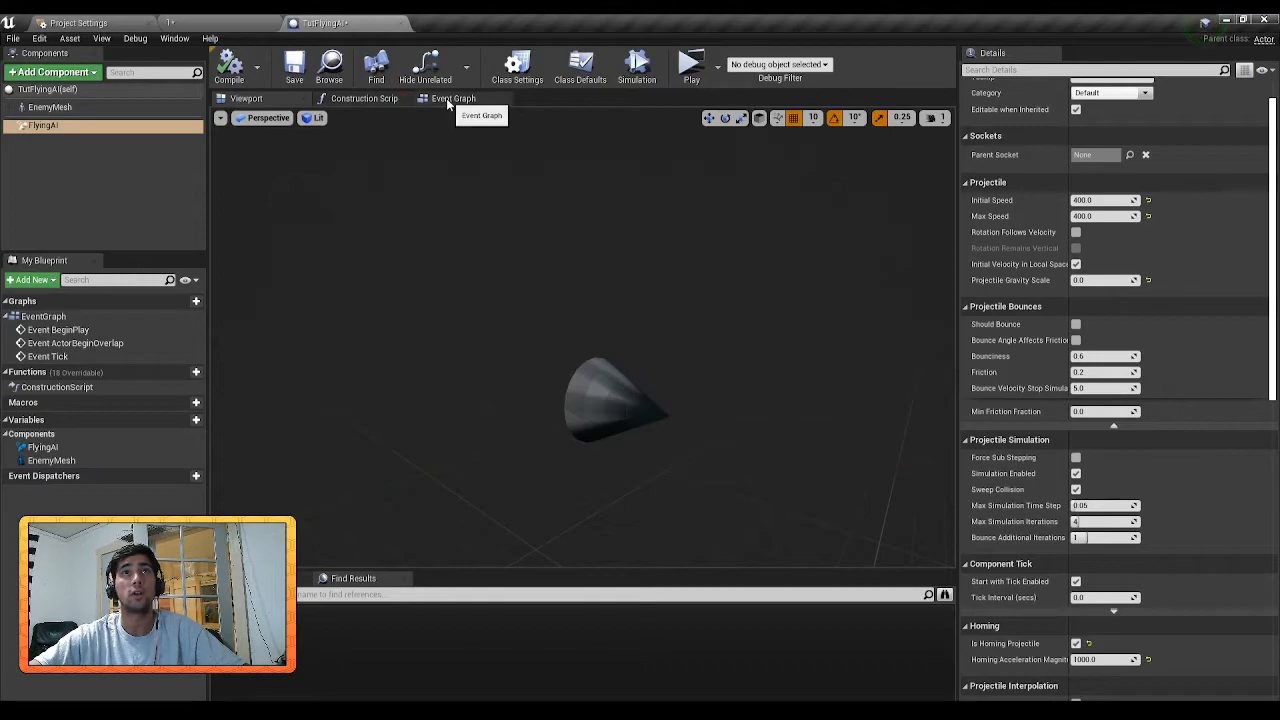
- In the Event Graph, wire Event BeginPlay into a Set Homing Target Component node
left_click(451, 98)
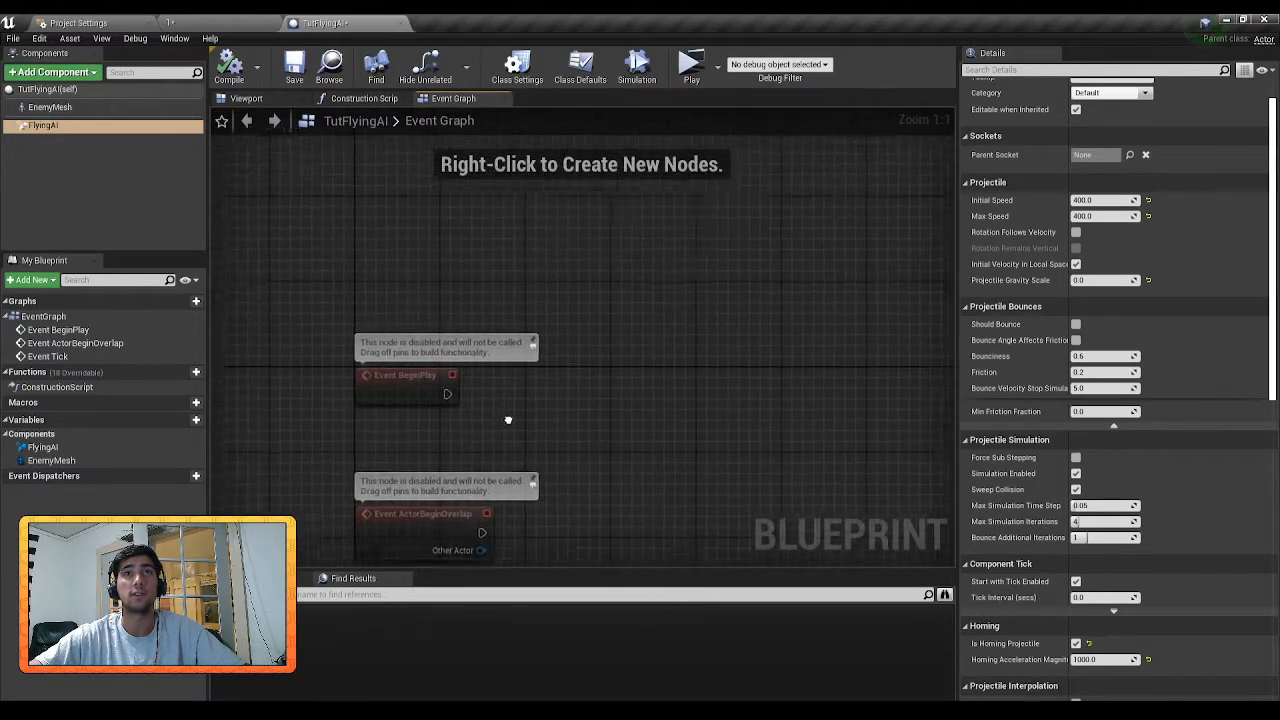
left_click(410, 375)
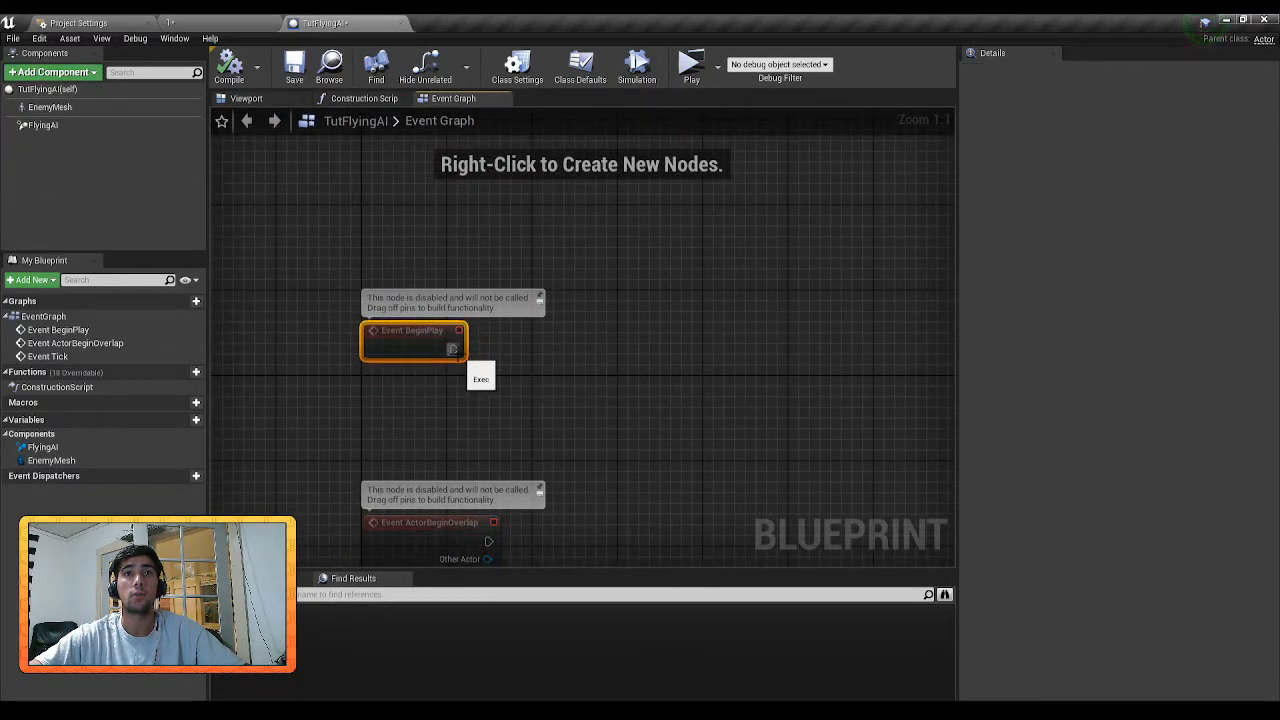
left_click_drag(458, 330, 590, 352)
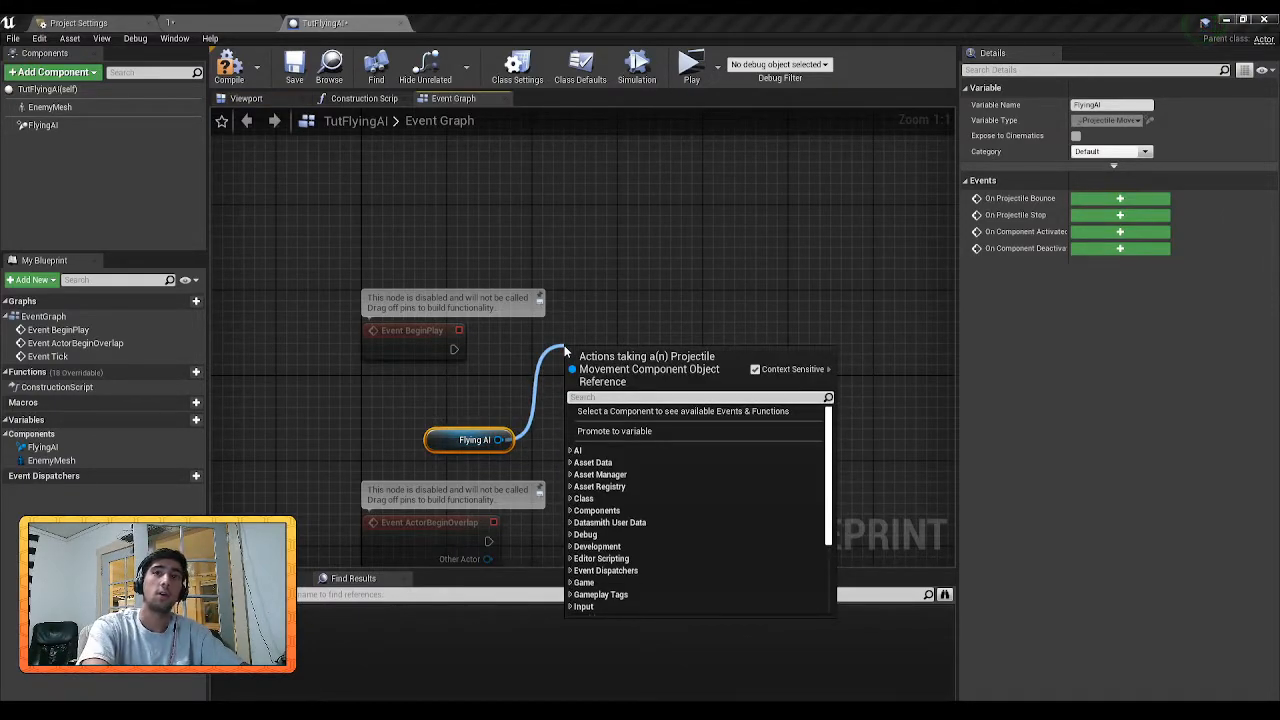
type("seth")
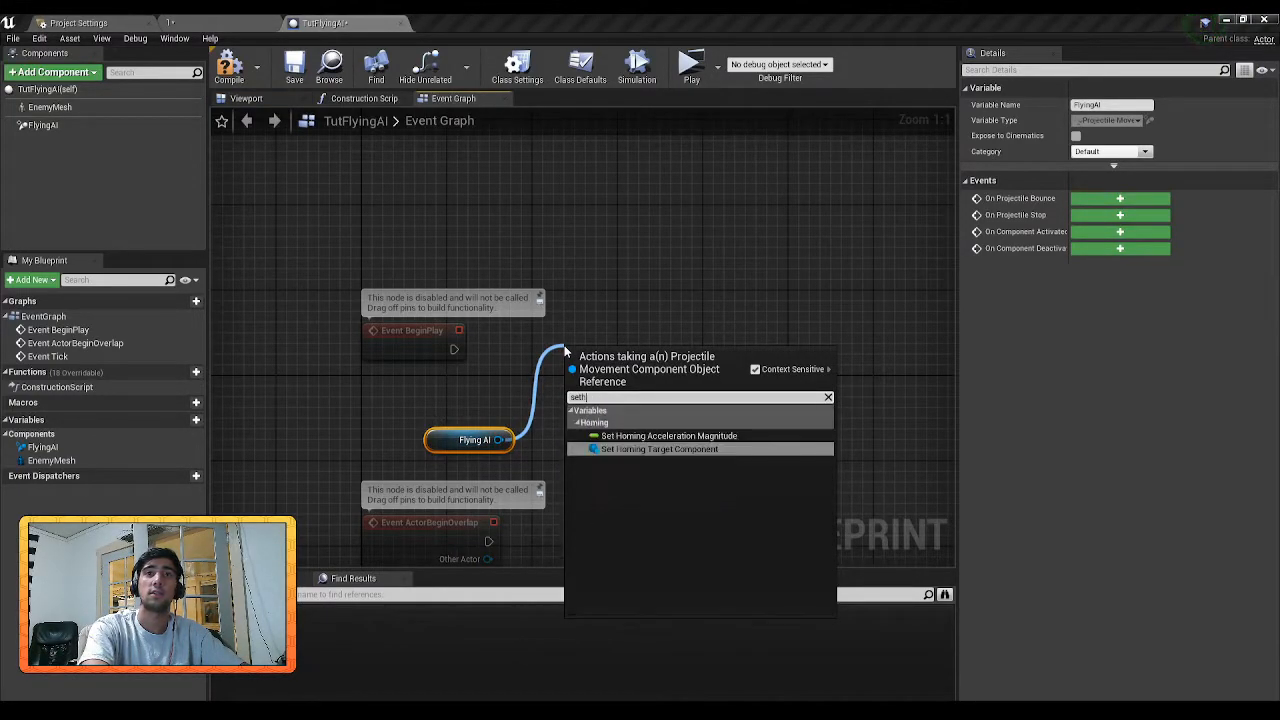
left_click(656, 449)
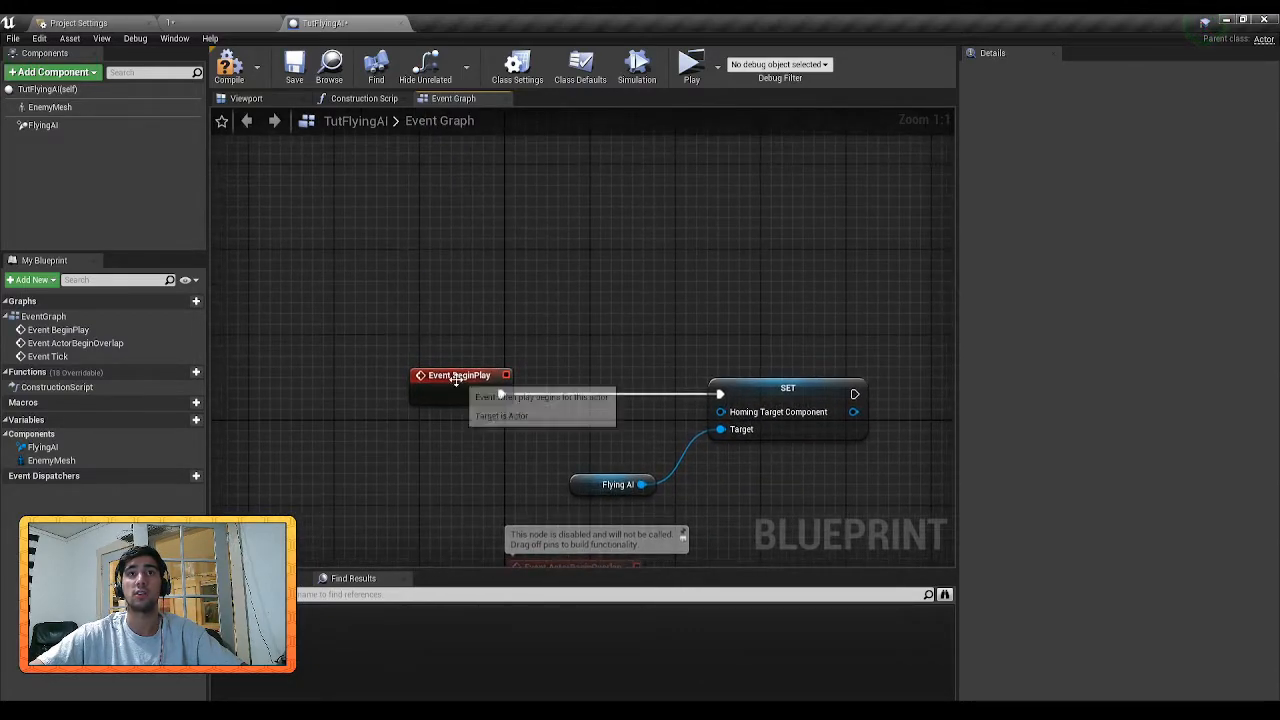
left_click_drag(458, 375, 427, 279)
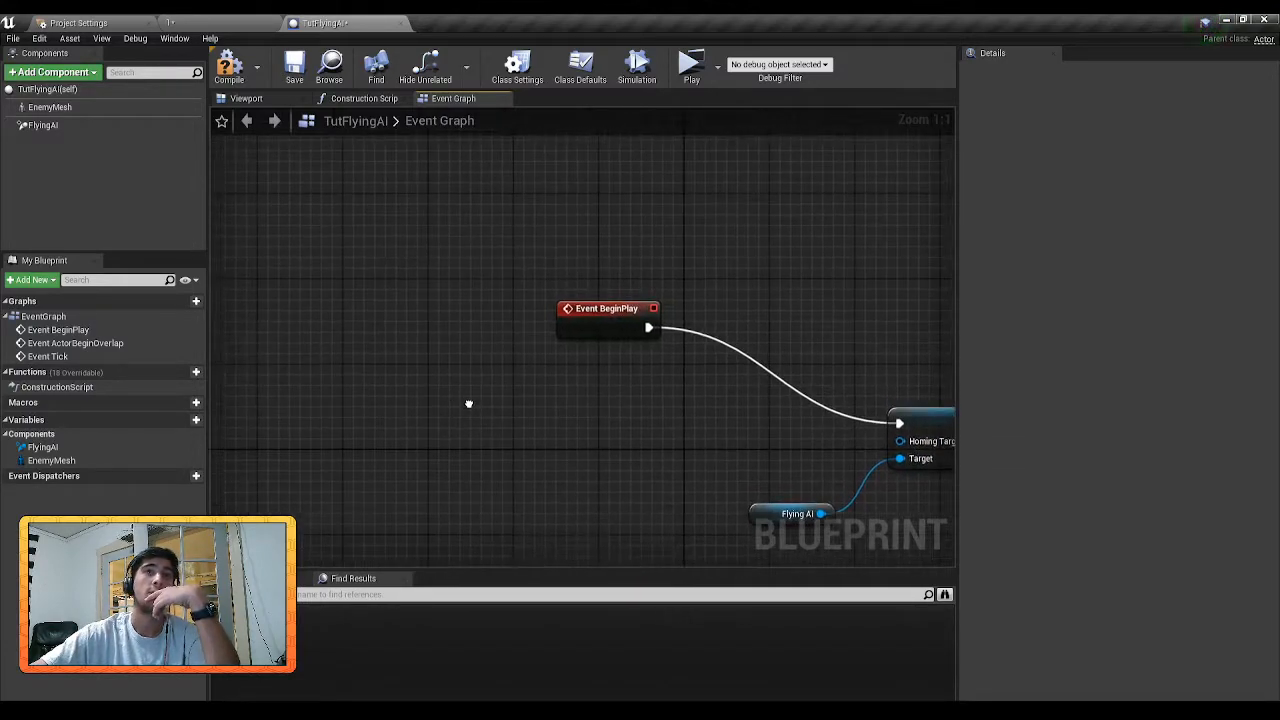
- Pure-cast Get Player Pawn to ThirdPersonCharacter and feed its Capsule Component as homing target
right_click(468, 403)
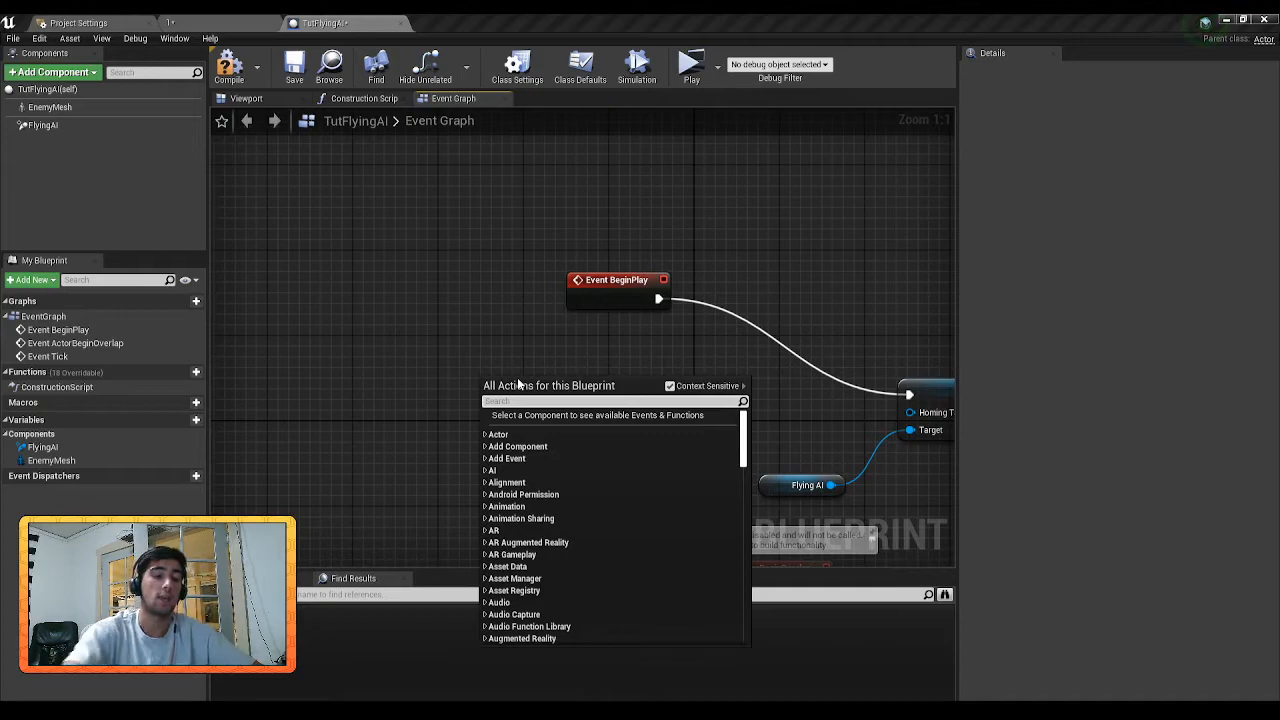
type("get")
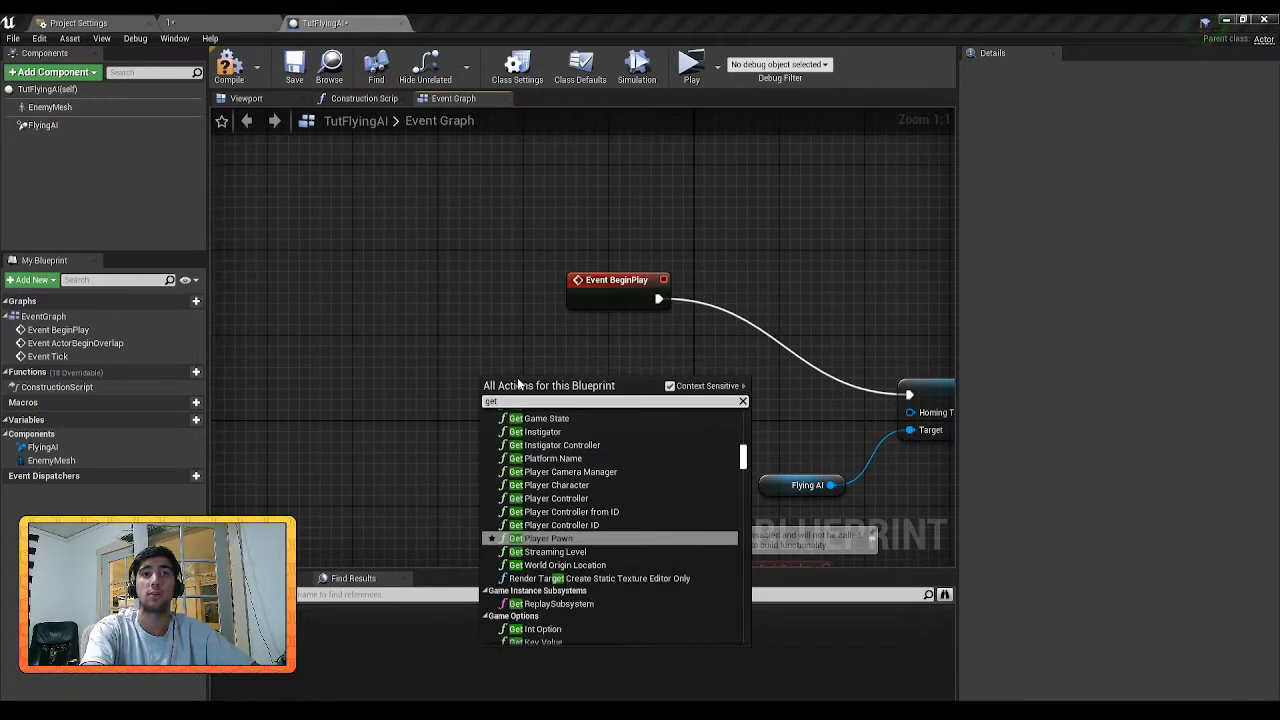
left_click(518, 537)
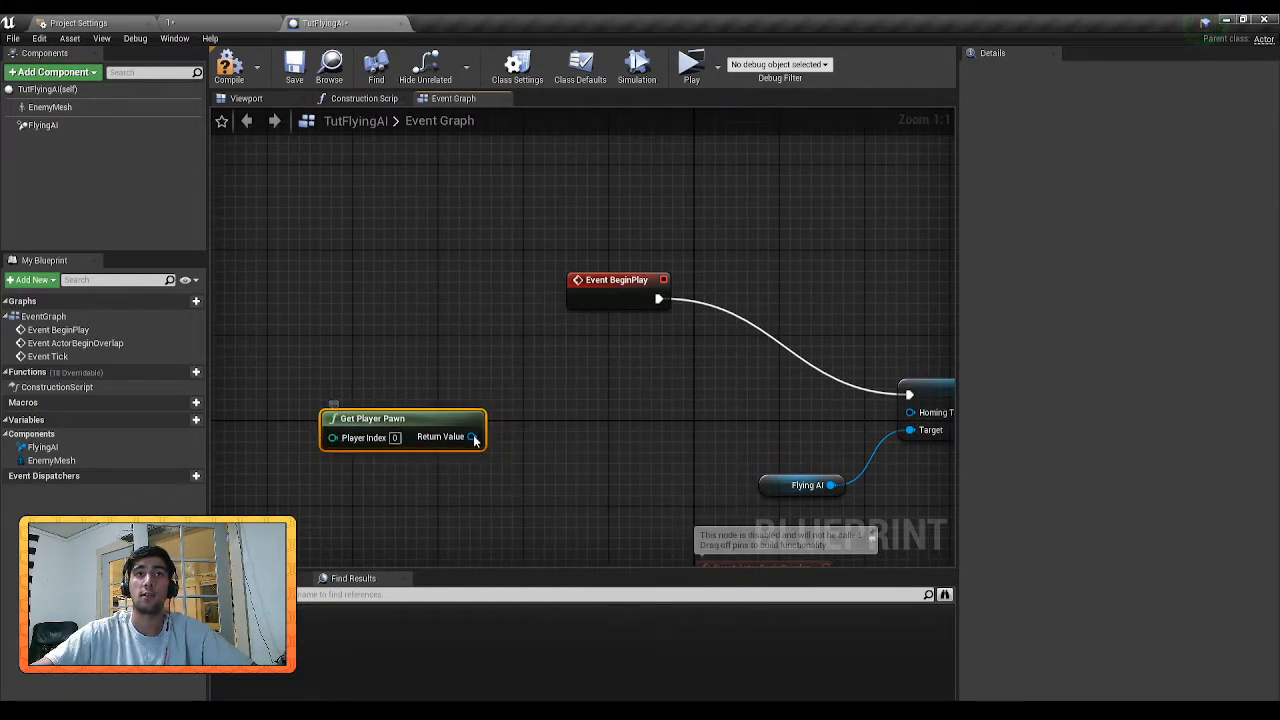
left_click_drag(471, 437, 560, 420)
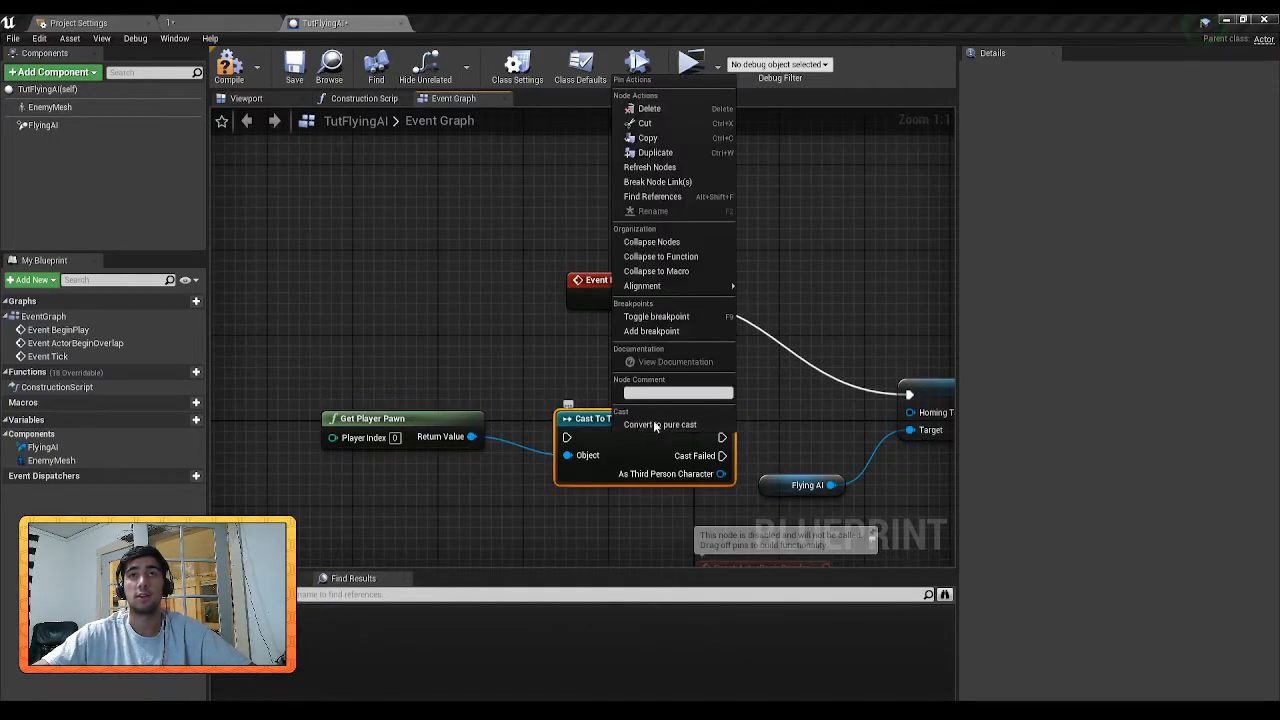
left_click(658, 424)
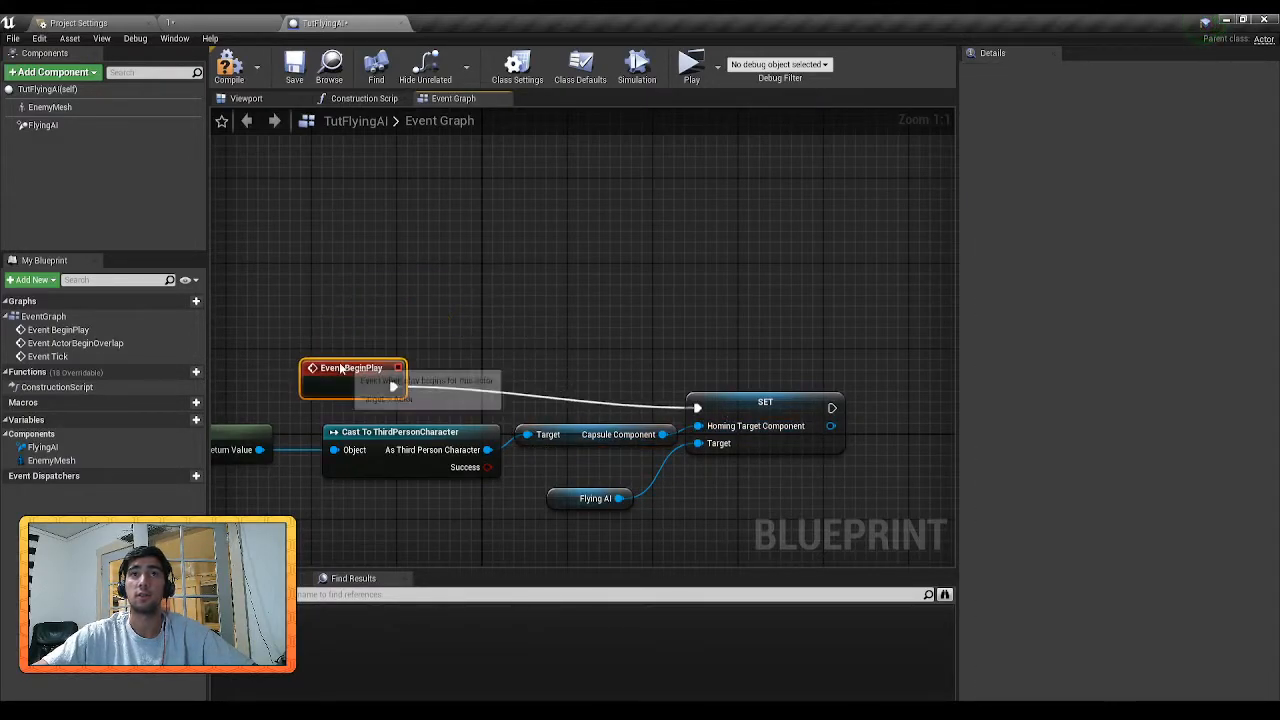
mouse_move(741, 404)
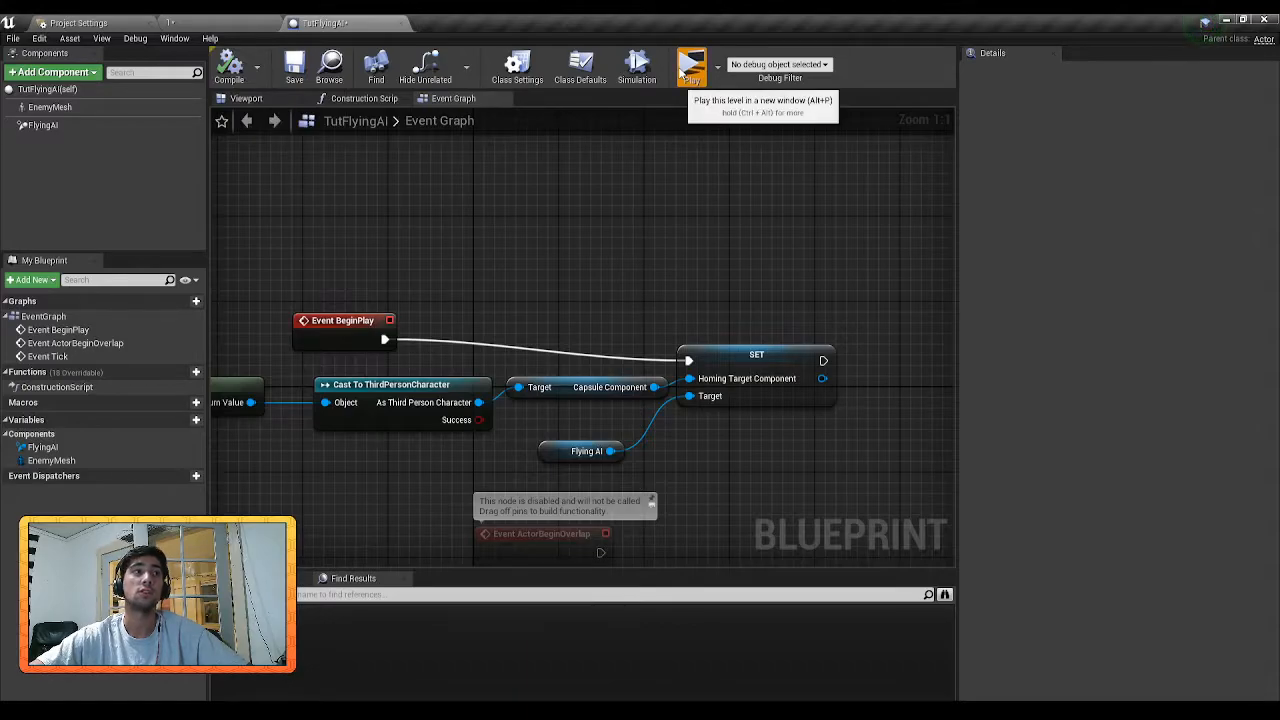
- Select the FlyingAI component to show its projectile movement Details
left_click(688, 62)
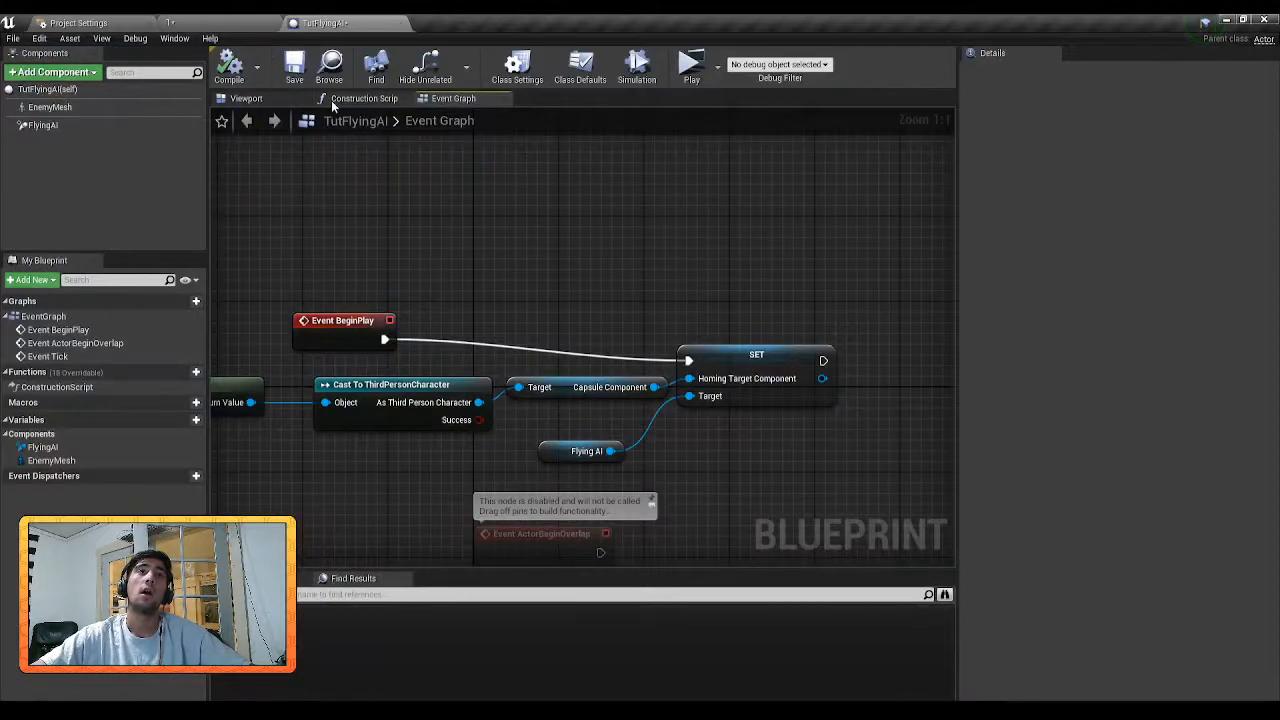
left_click(42, 125)
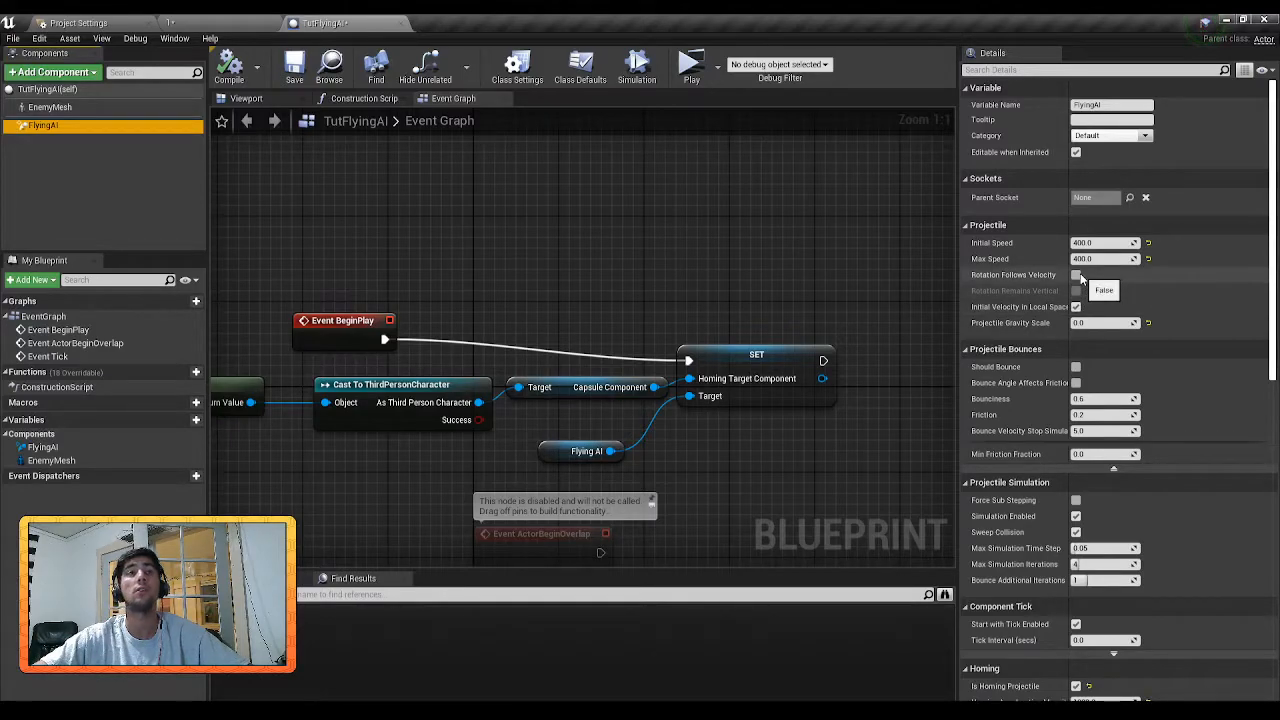
- Tick Rotation Follows Velocity in FlyingAI's Projectile settings
left_click(1075, 274)
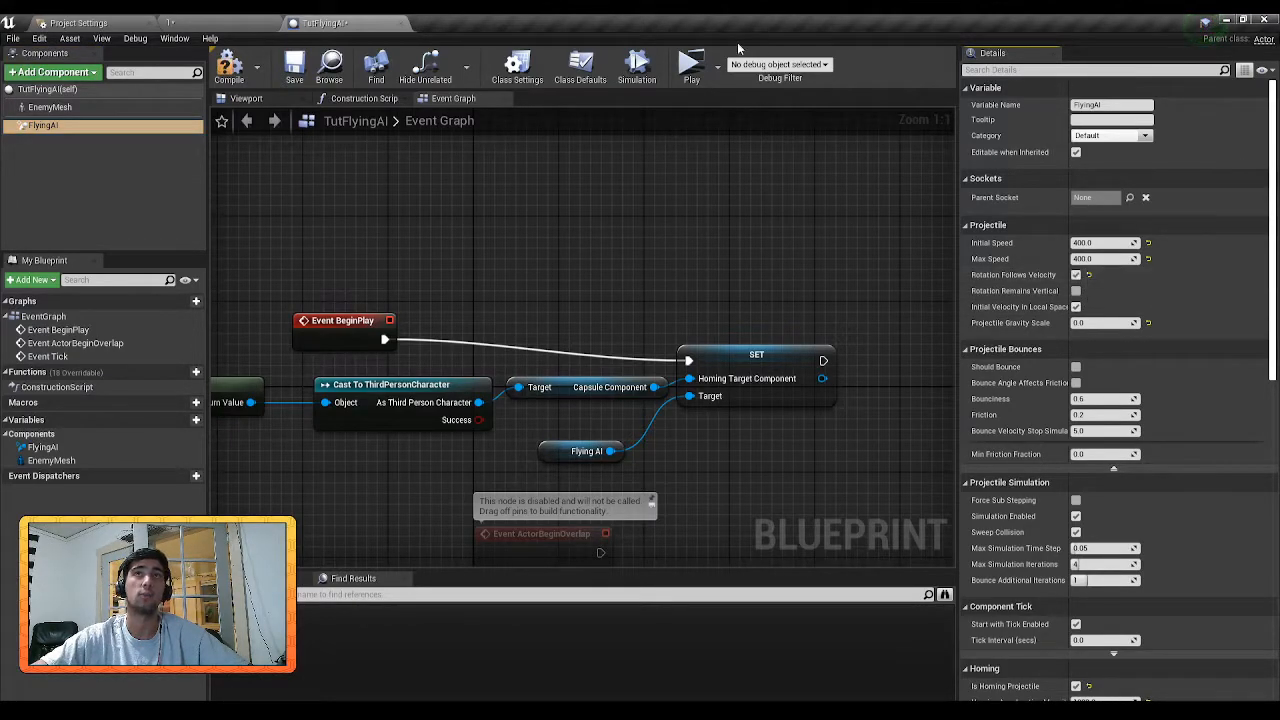
left_click(687, 63)
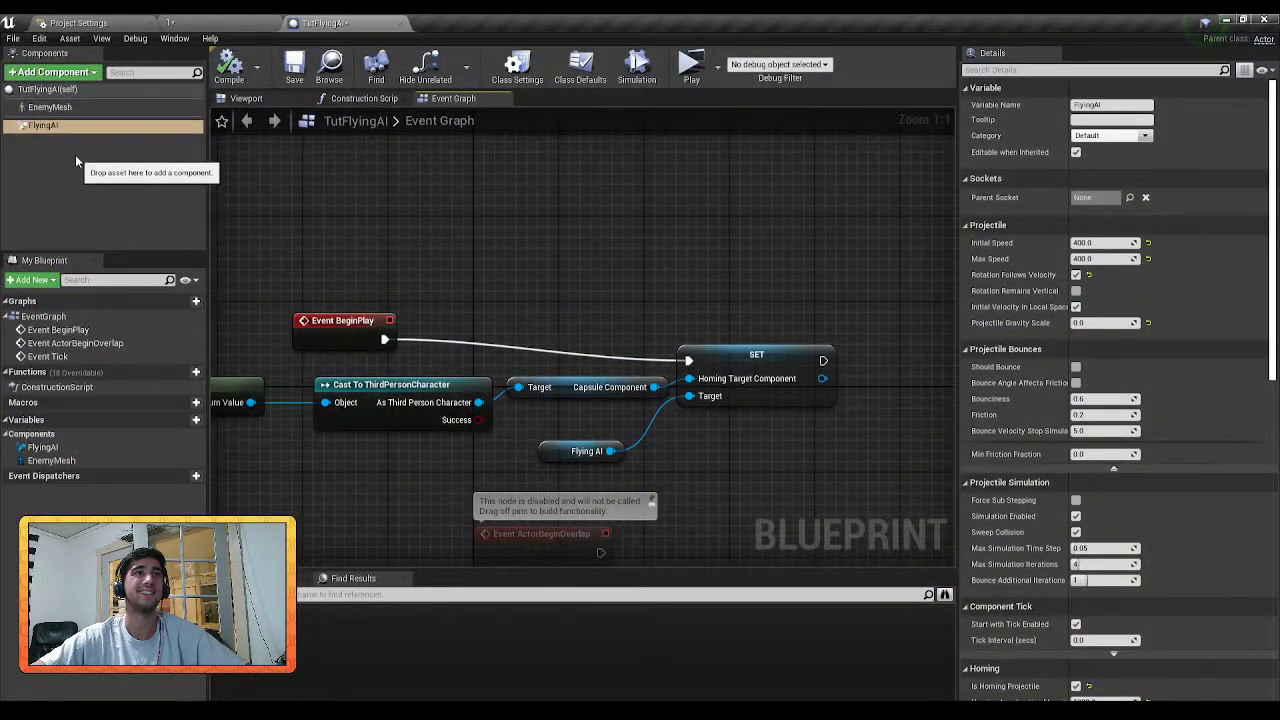
- Change EnemyMesh's Collision Presets from NoCollision to BlockAll, then start a Play test
left_click(50, 107)
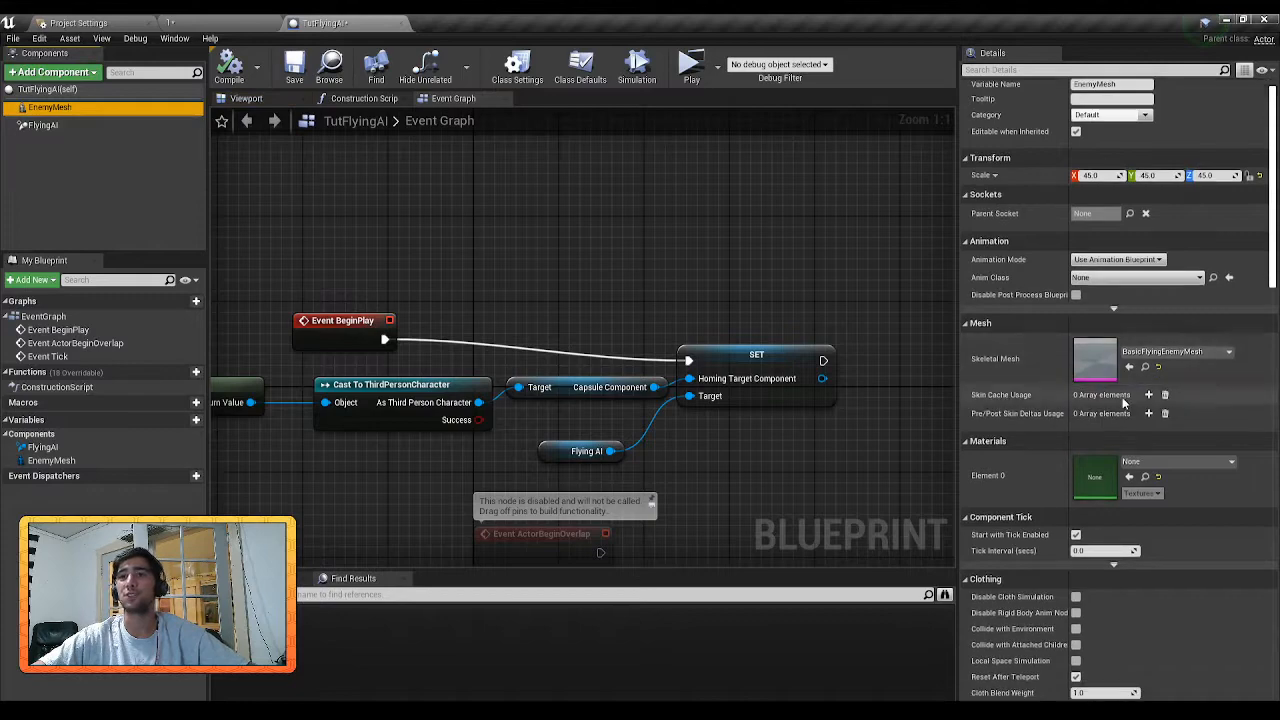
scroll("down", 3)
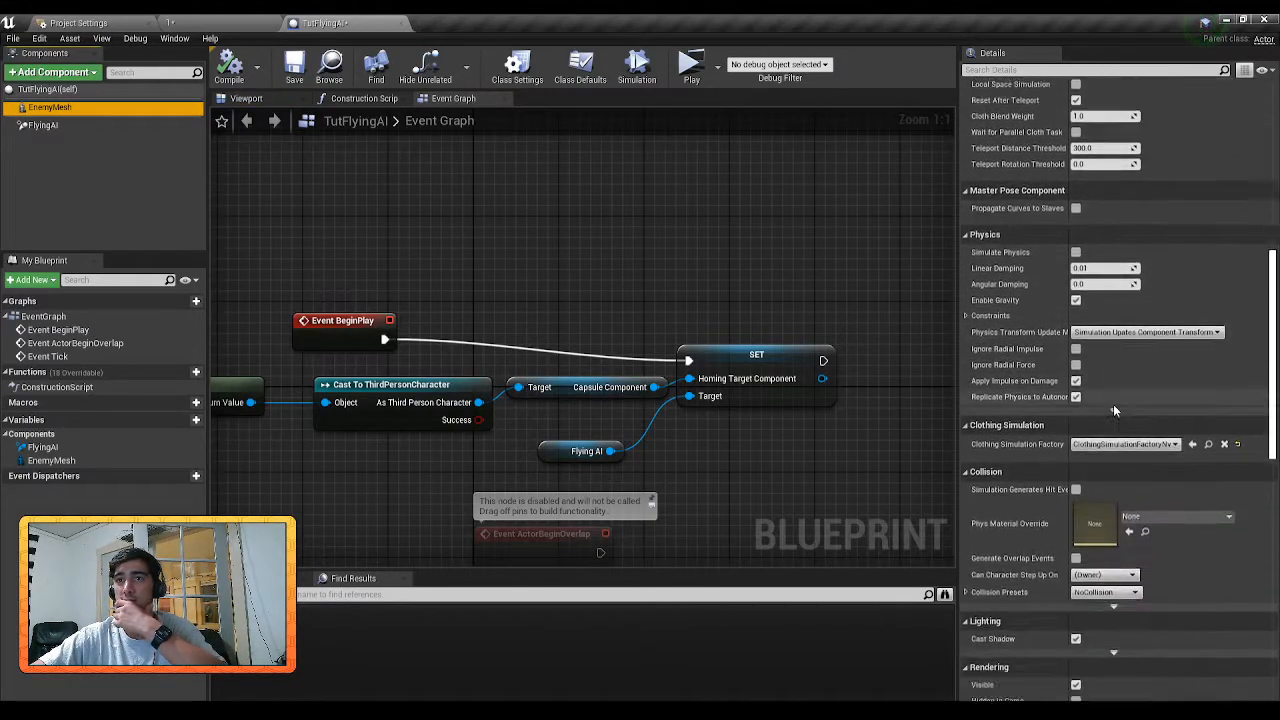
left_click(1135, 593)
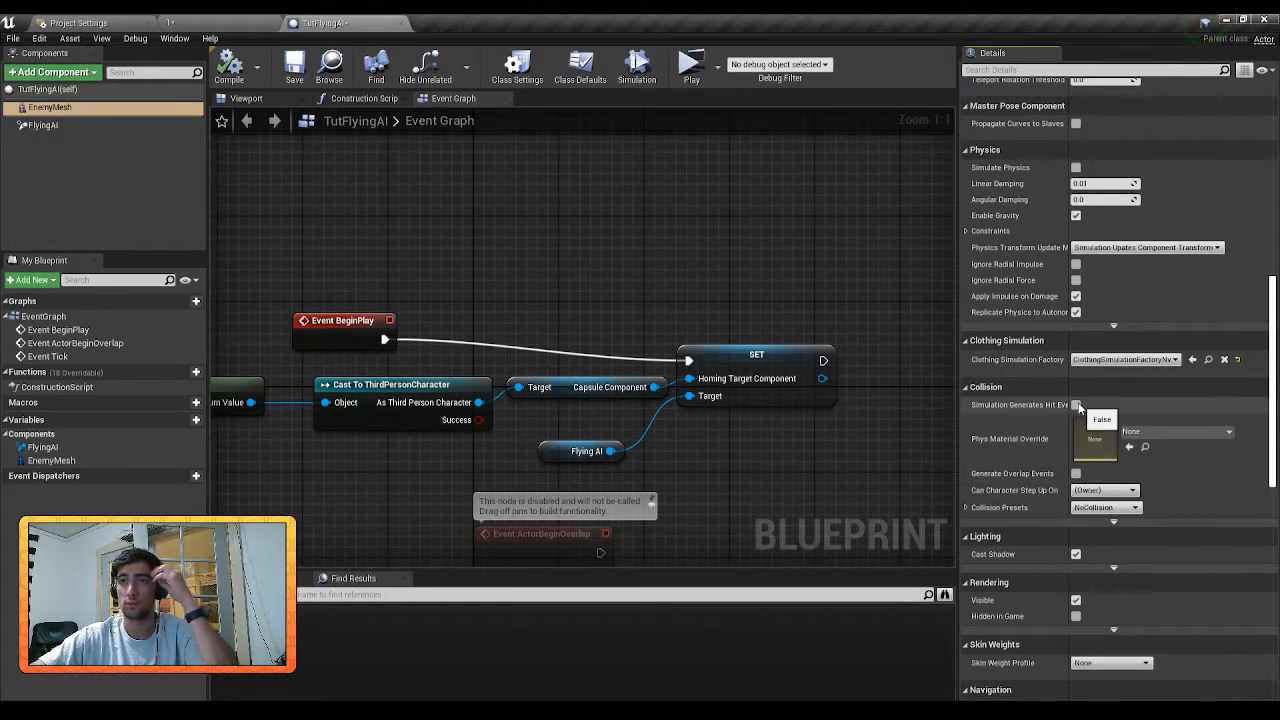
left_click(1106, 507)
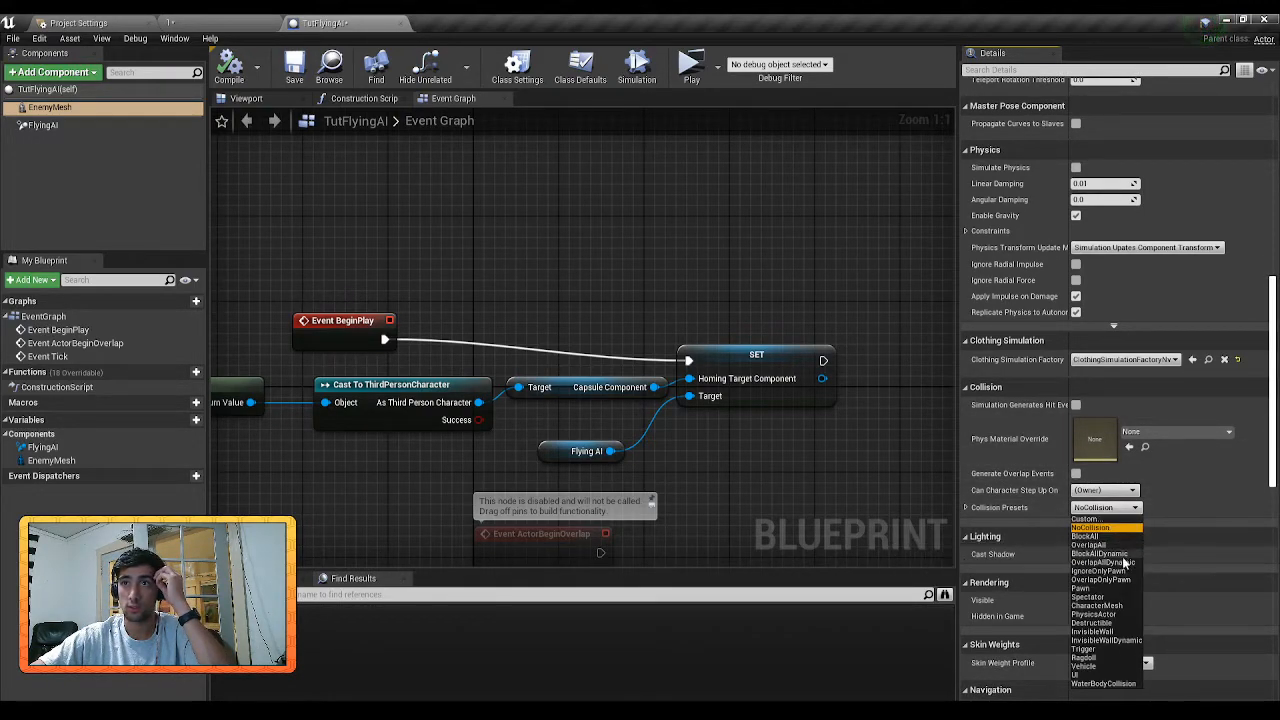
left_click(1089, 535)
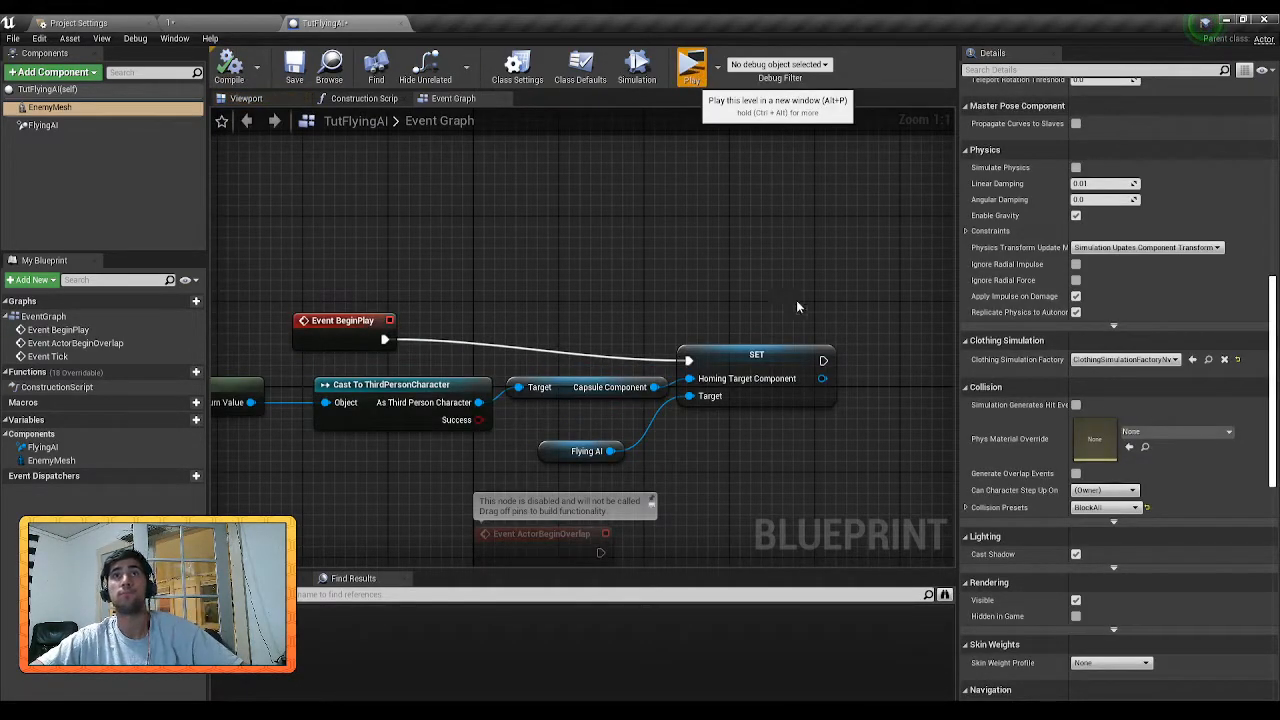
left_click(693, 59)
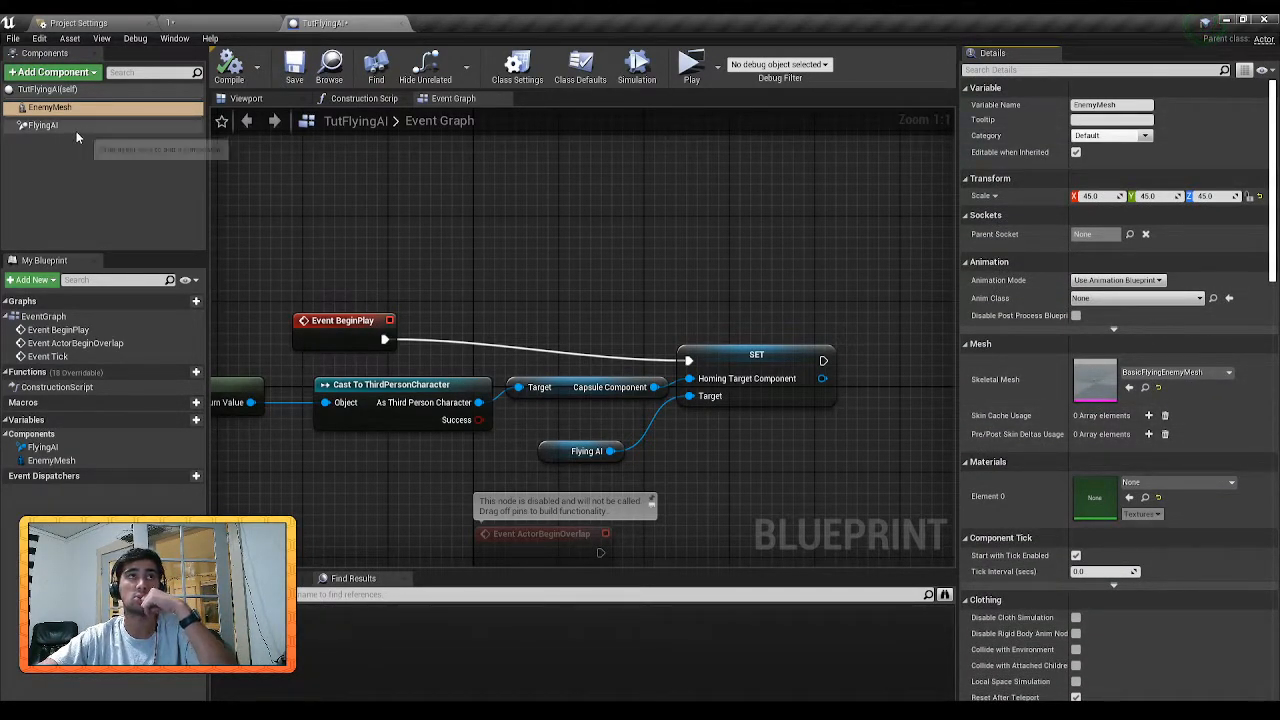
- Enable Should Bounce on FlyingAI with Bounciness 1.0 and play the level to test it
left_click(55, 126)
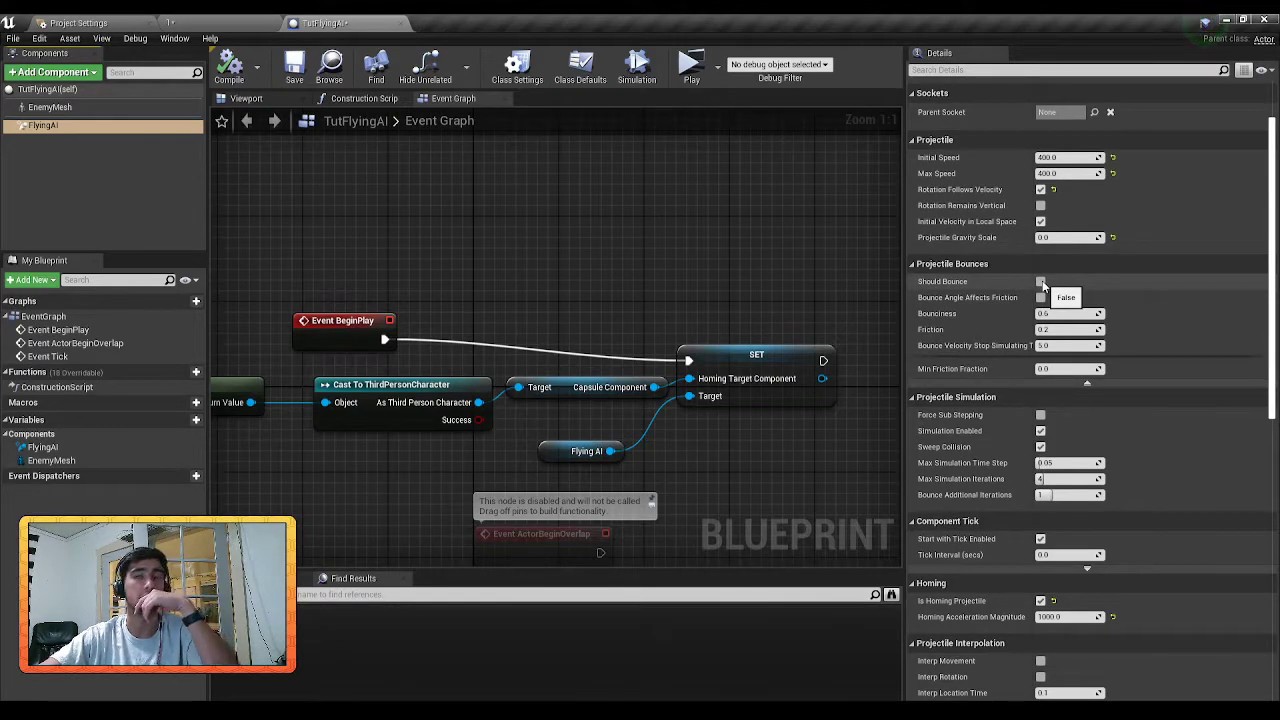
left_click(1040, 281)
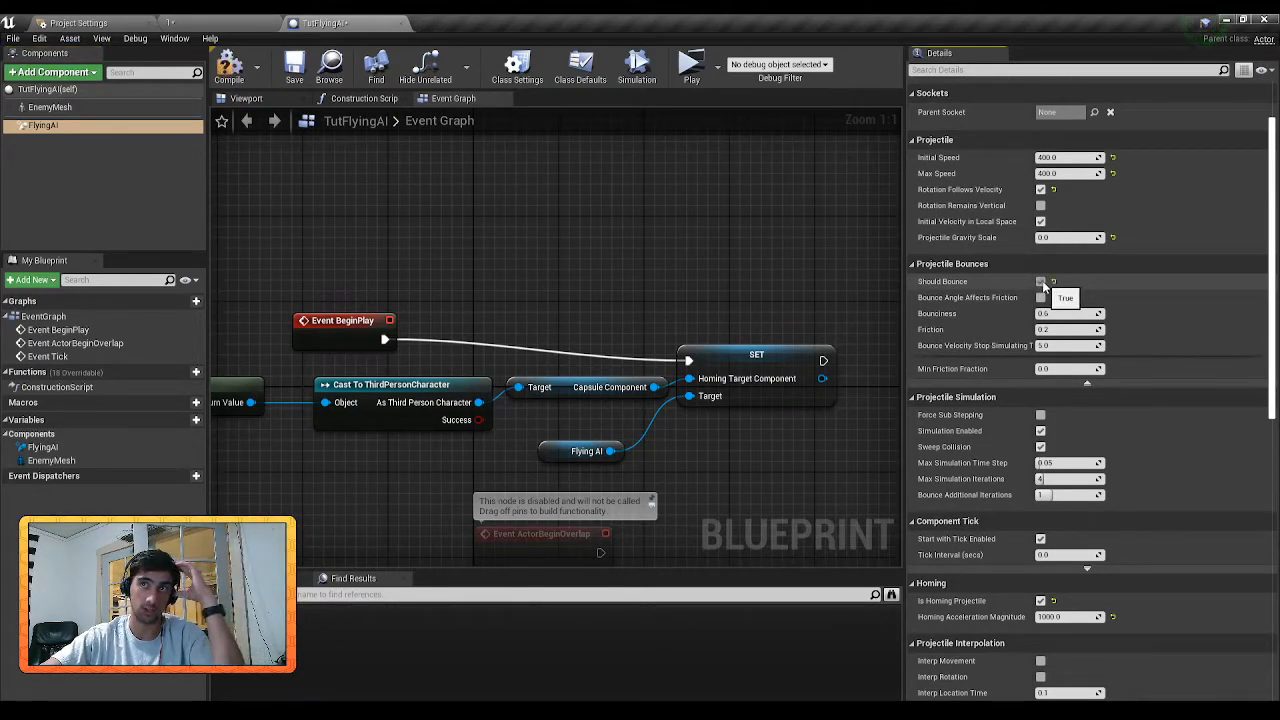
left_click(1040, 281)
type("0")
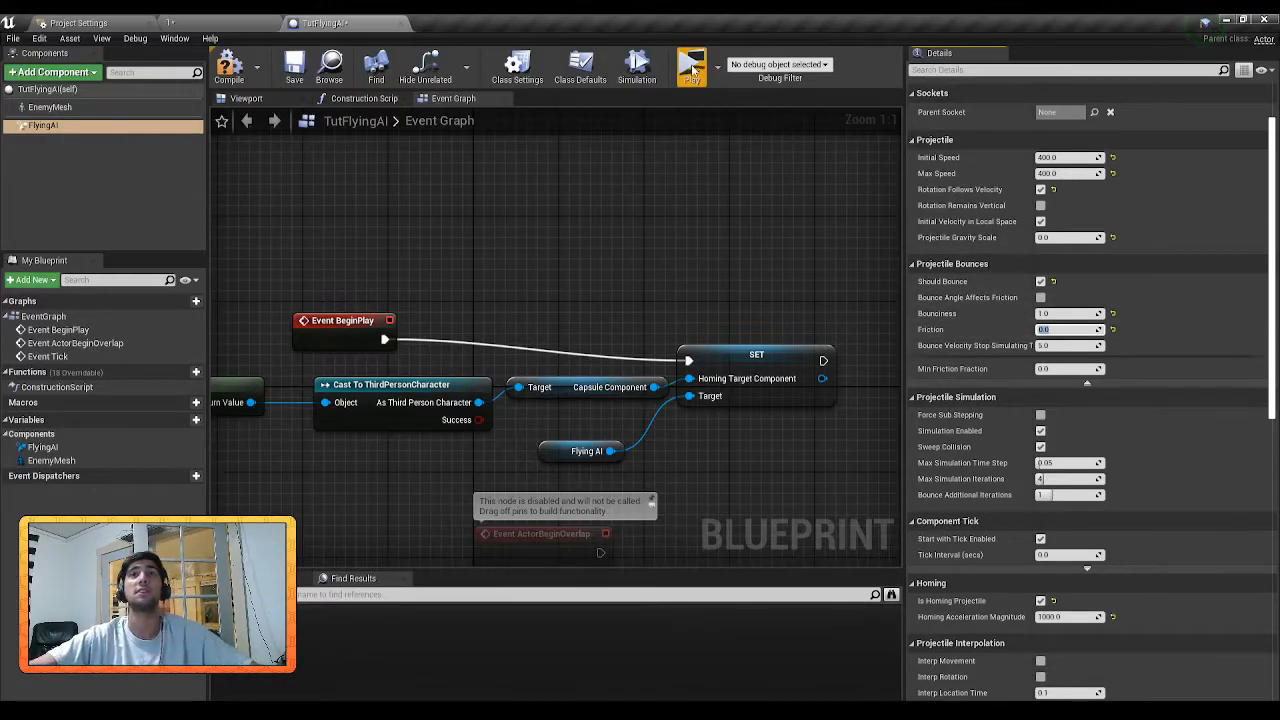
left_click(688, 65)
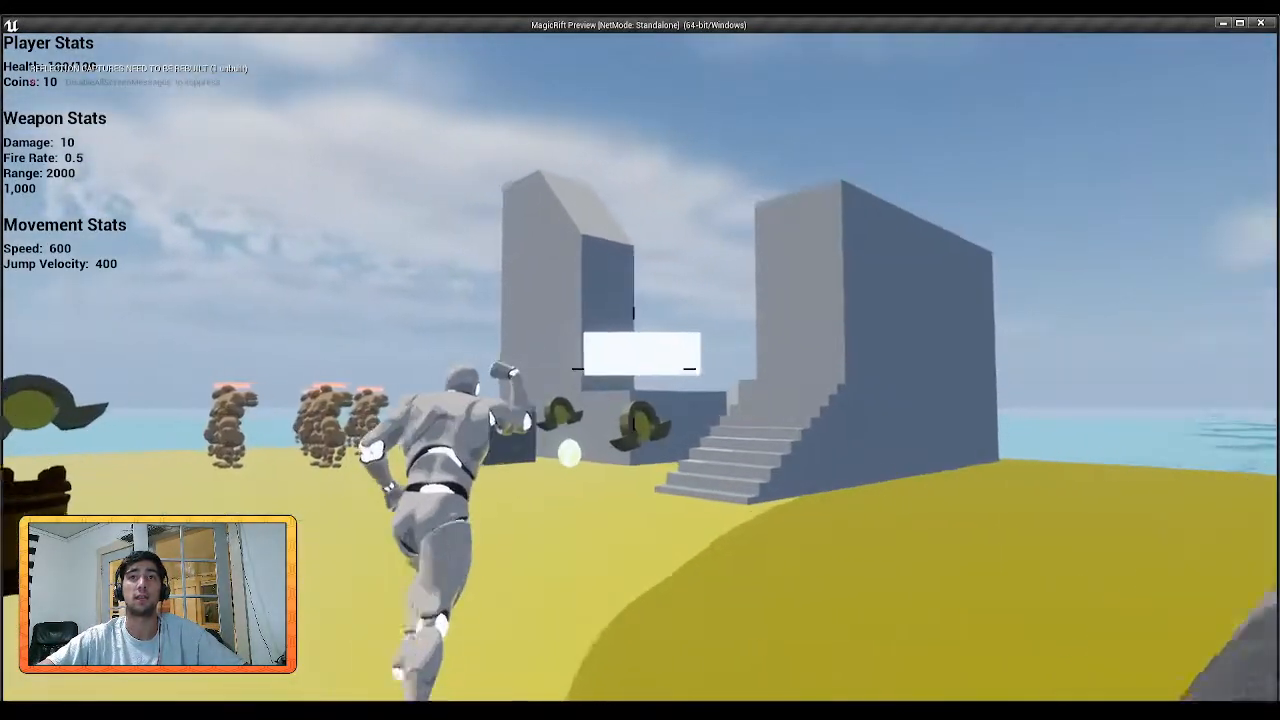